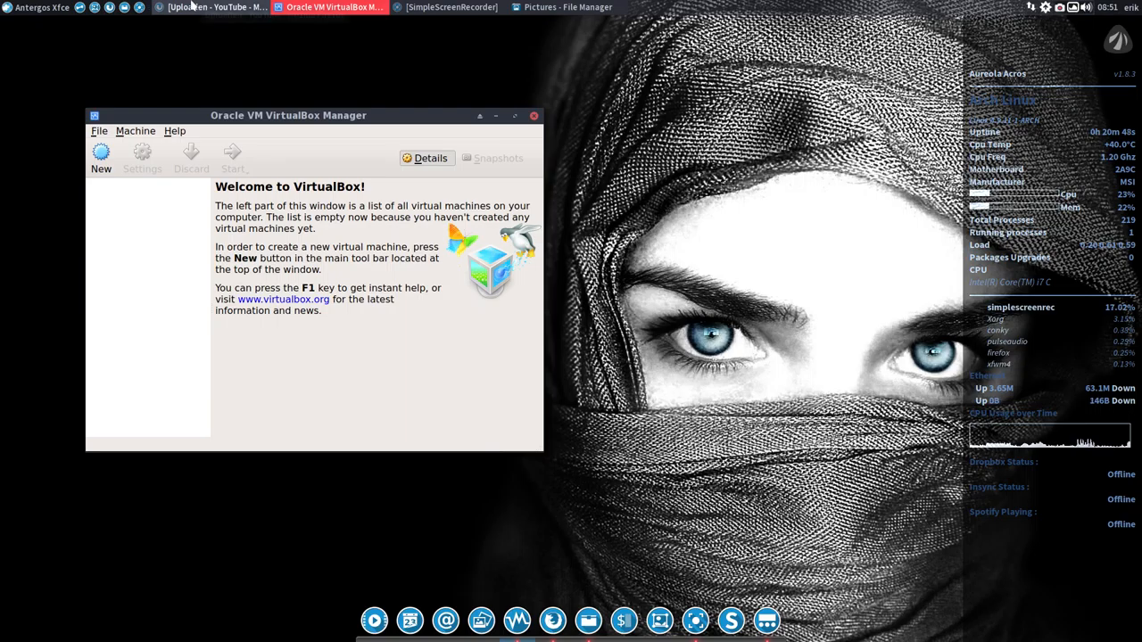
Start a new virtual machine named 'Antergos mate' with Linux as the OS type
{"action": "left_click", "coordinate": [450, 7]}
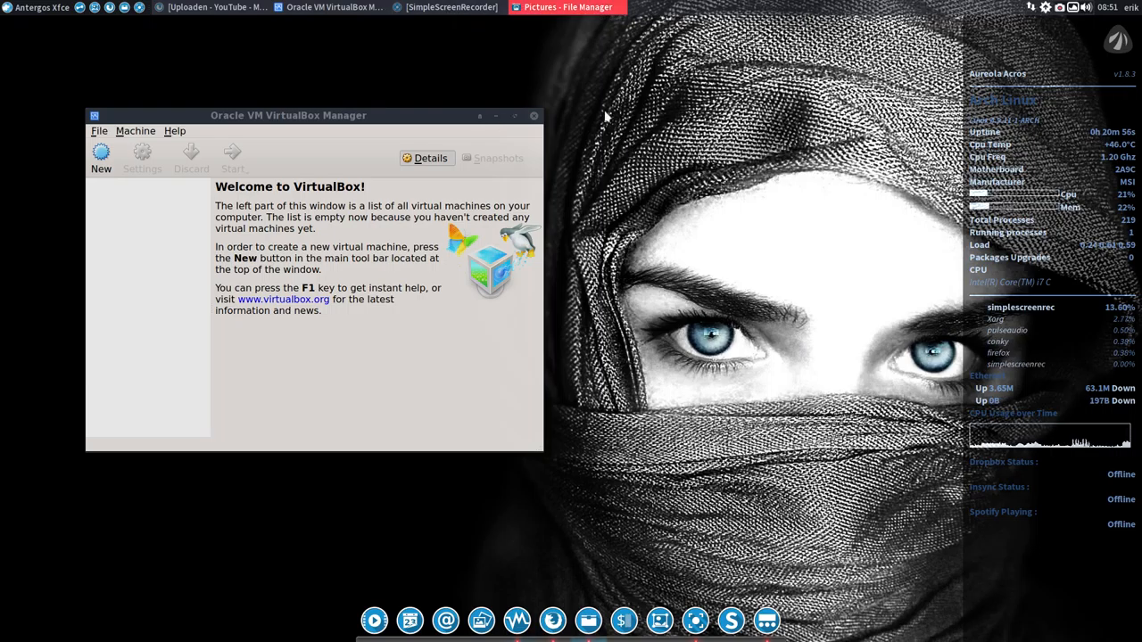
{"action": "left_click_drag", "start_coordinate": [289, 115], "coordinate": [402, 107]}
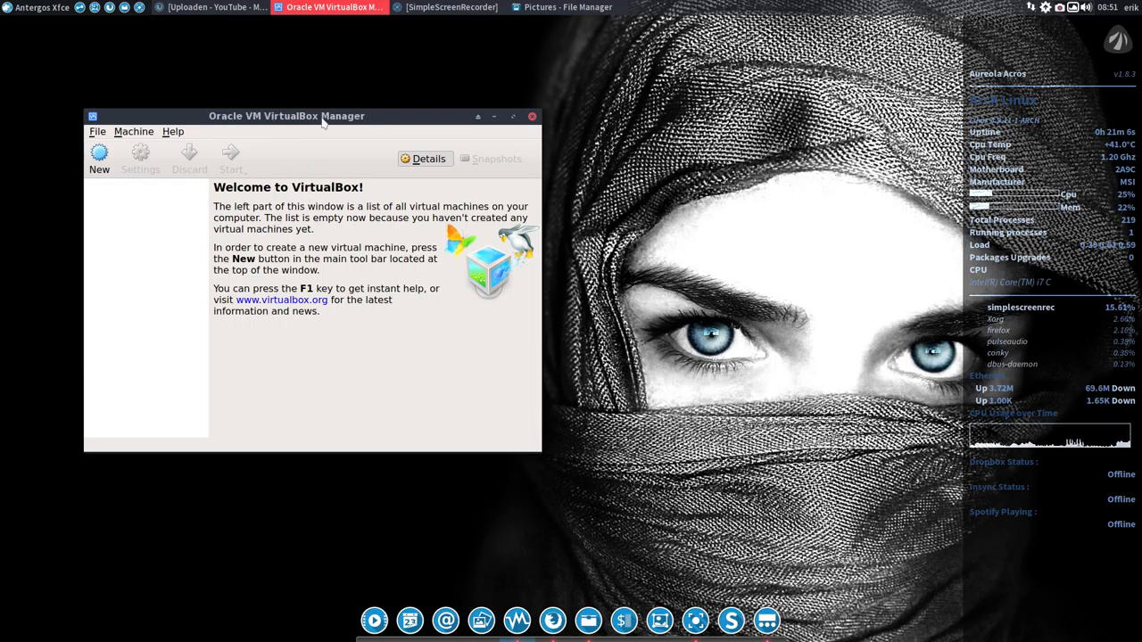
{"action": "left_click", "coordinate": [99, 157]}
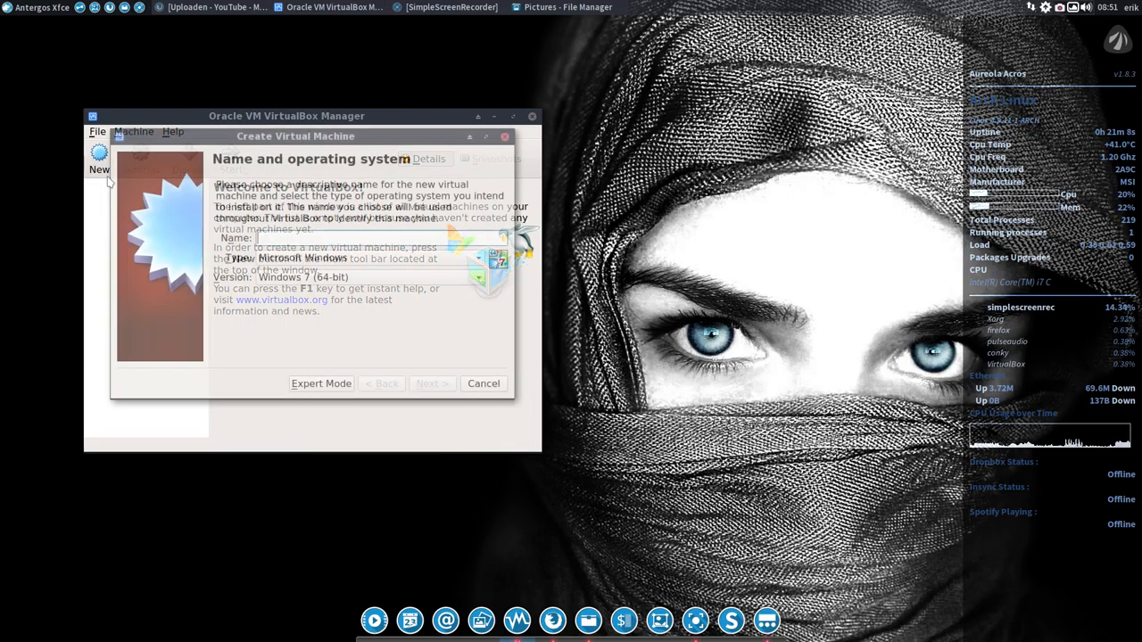
{"action": "type", "text": "A"}
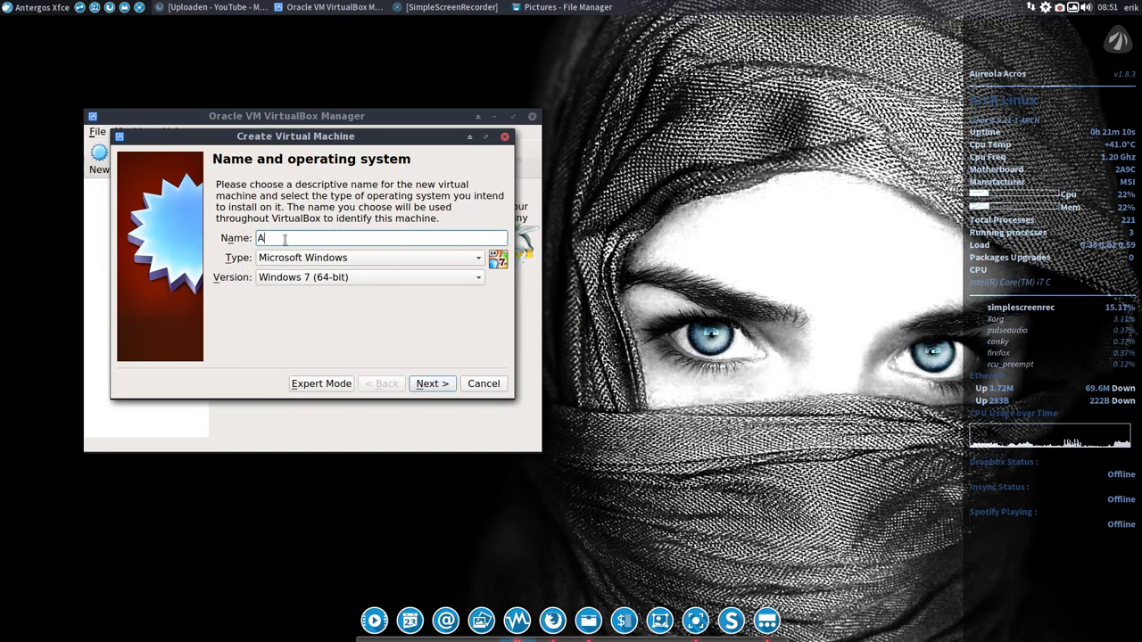
{"action": "type", "text": "ntergos"}
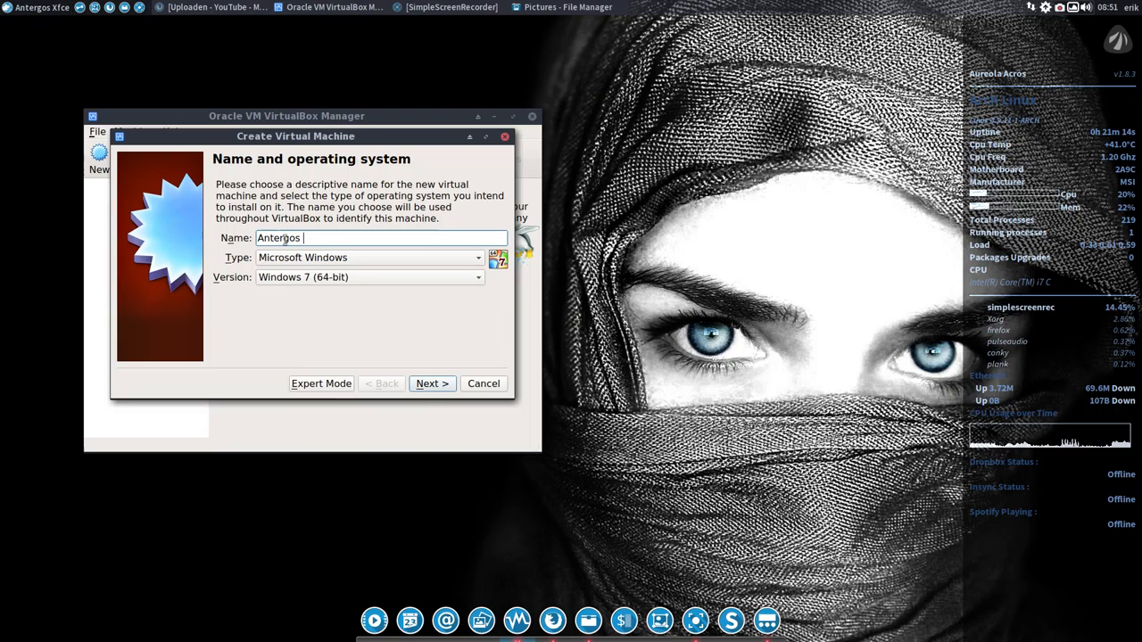
{"action": "type", "text": "mate"}
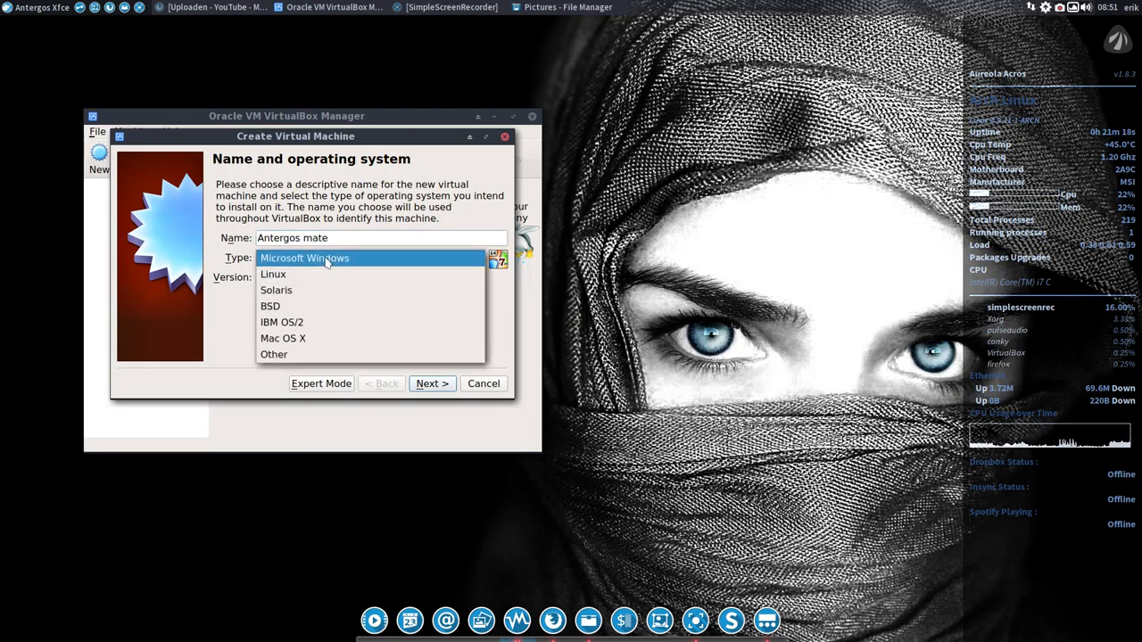
{"action": "left_click", "coordinate": [273, 275]}
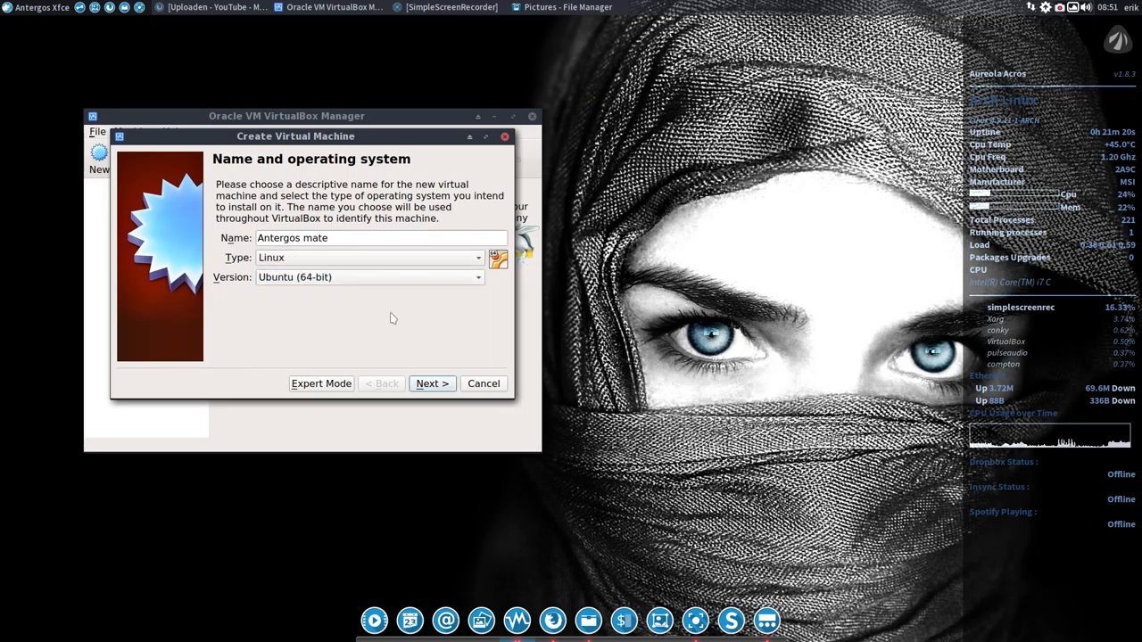
{"action": "left_click", "coordinate": [432, 382]}
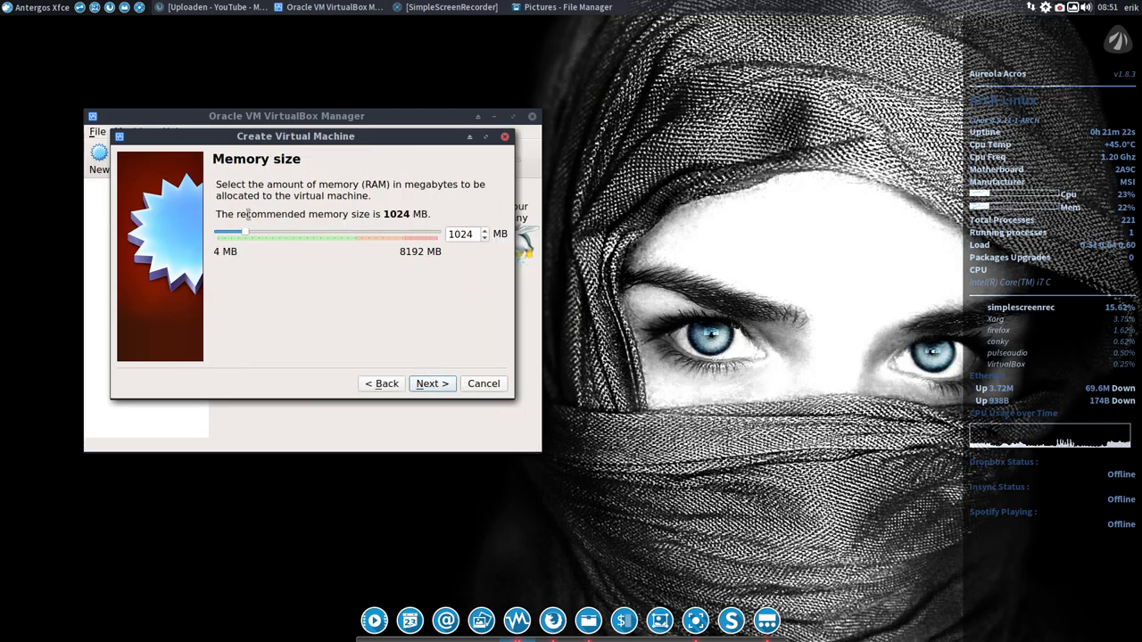
Give it 3996 MB of memory and a dynamically allocated 22.77 GB virtual hard disk, then finish
{"action": "left_click_drag", "start_coordinate": [242, 234], "coordinate": [314, 234]}
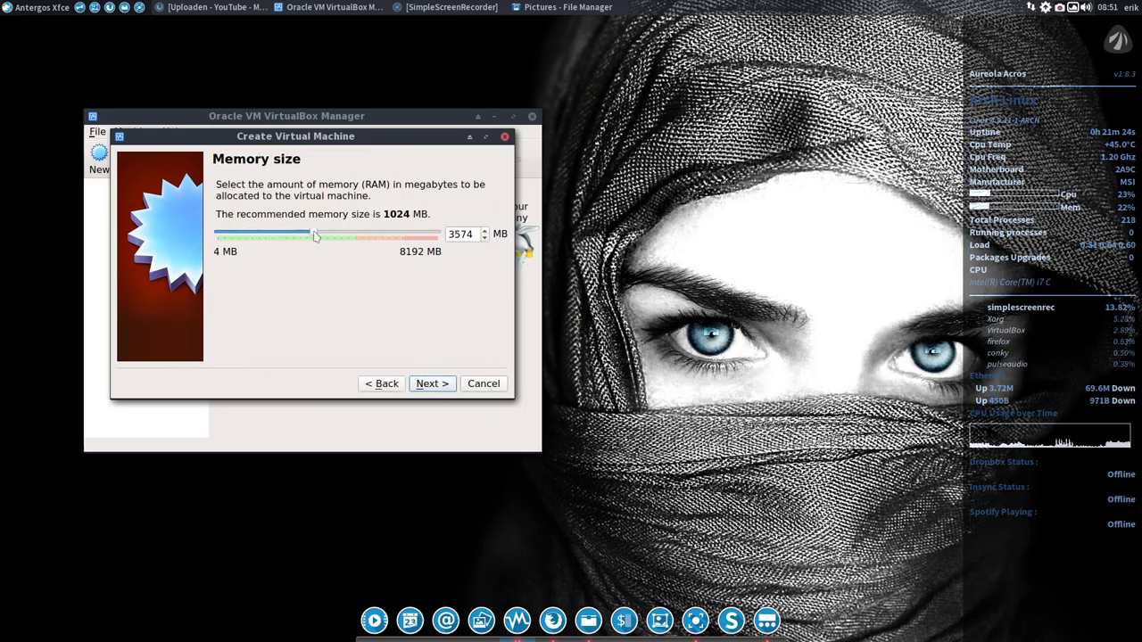
{"action": "left_click_drag", "start_coordinate": [313, 234], "coordinate": [328, 234]}
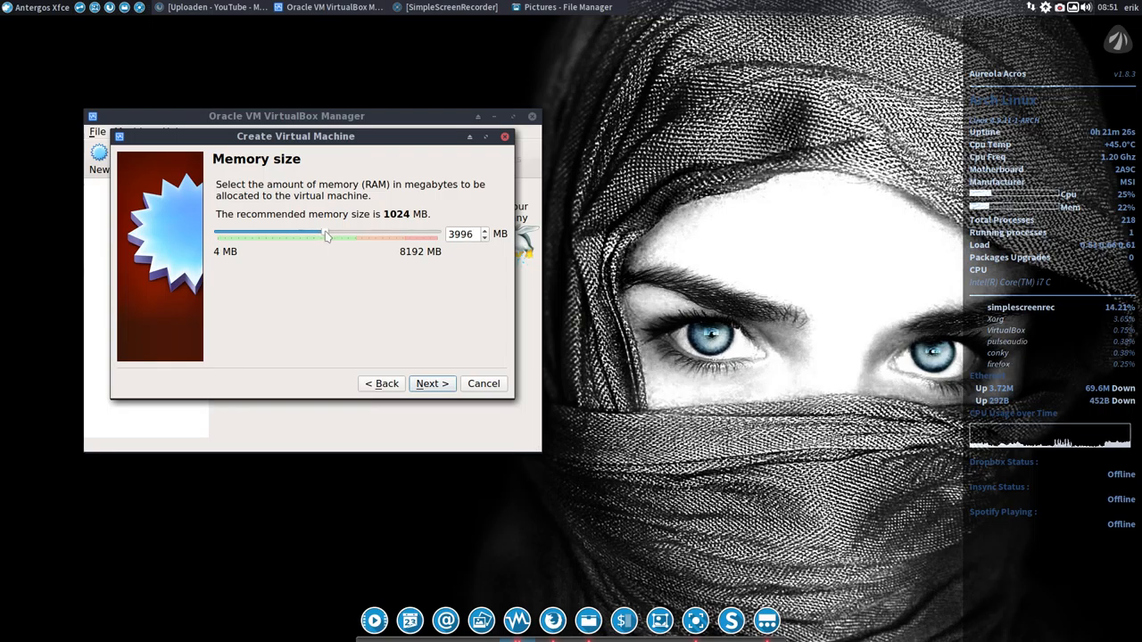
{"action": "left_click", "coordinate": [432, 382]}
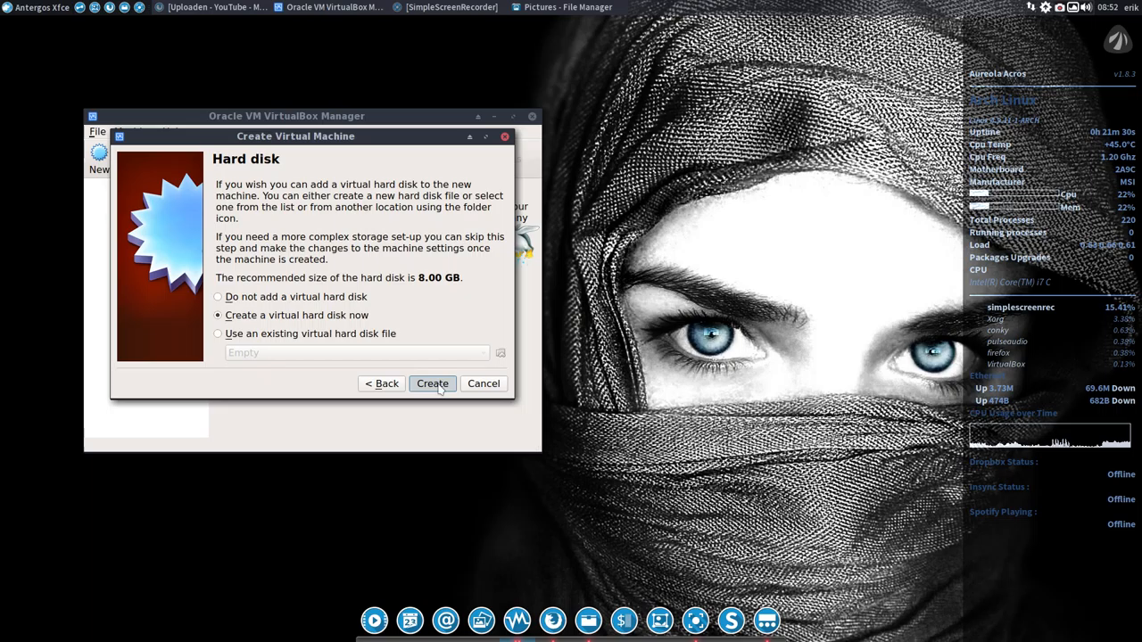
{"action": "left_click", "coordinate": [432, 381]}
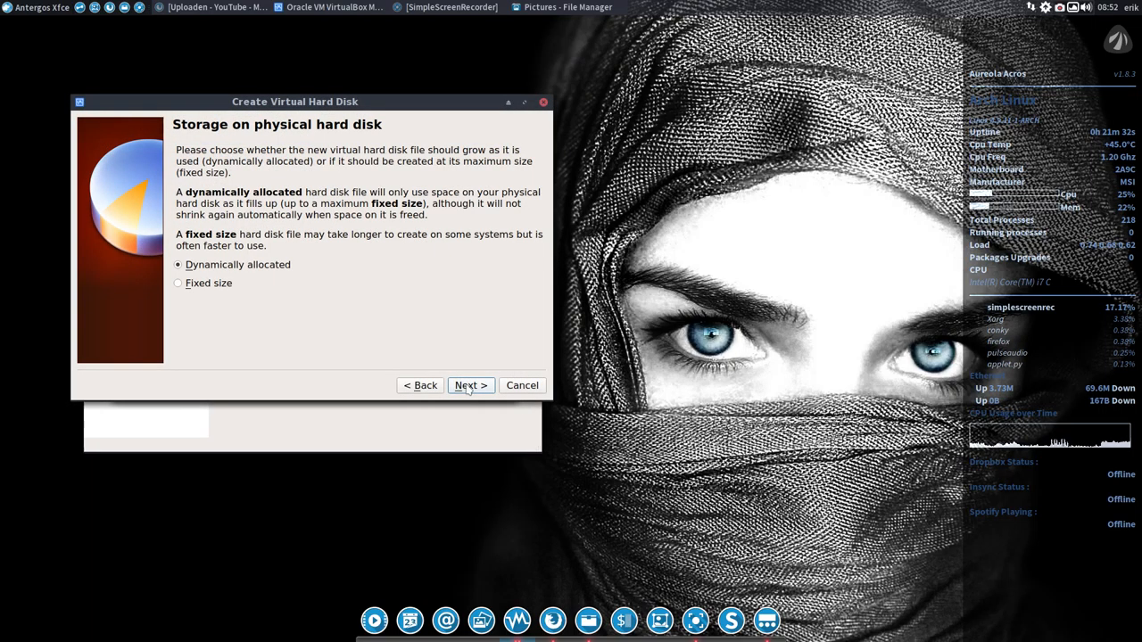
{"action": "left_click", "coordinate": [472, 385]}
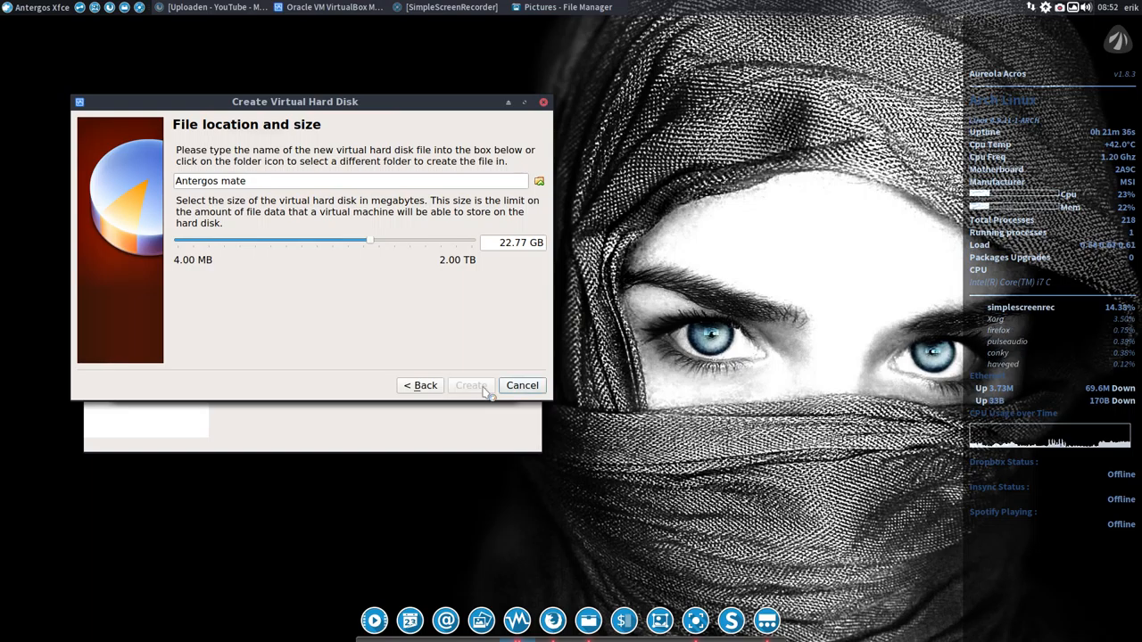
{"action": "left_click", "coordinate": [471, 385]}
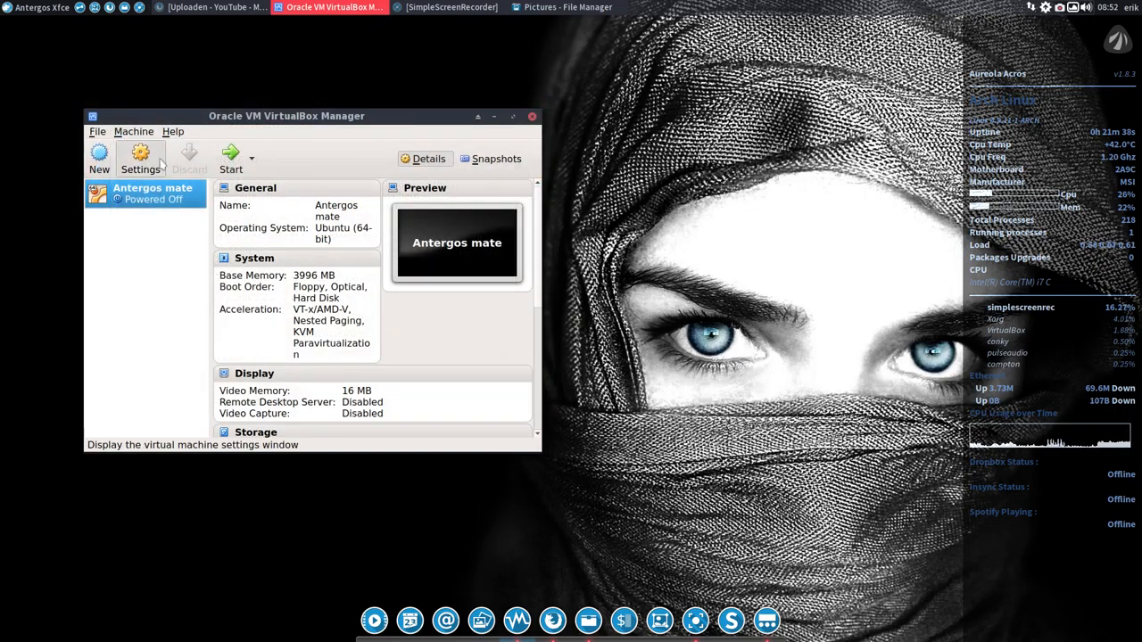
In the VM's settings, set the System > Processor count to 4 with PAE/NX enabled
{"action": "left_click", "coordinate": [140, 157]}
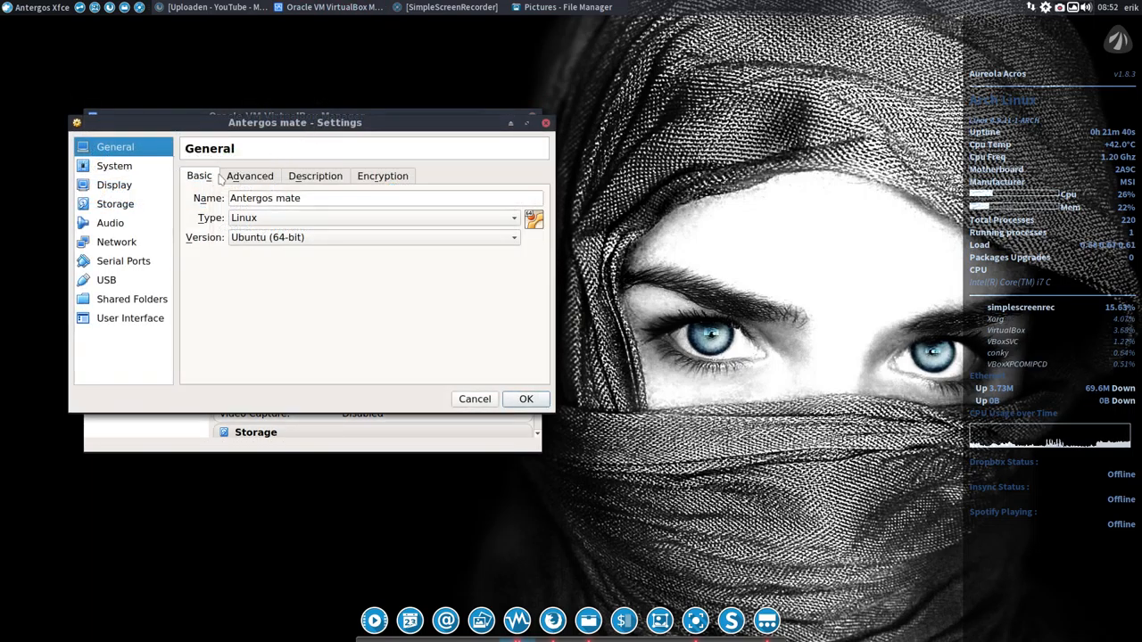
{"action": "left_click", "coordinate": [382, 176]}
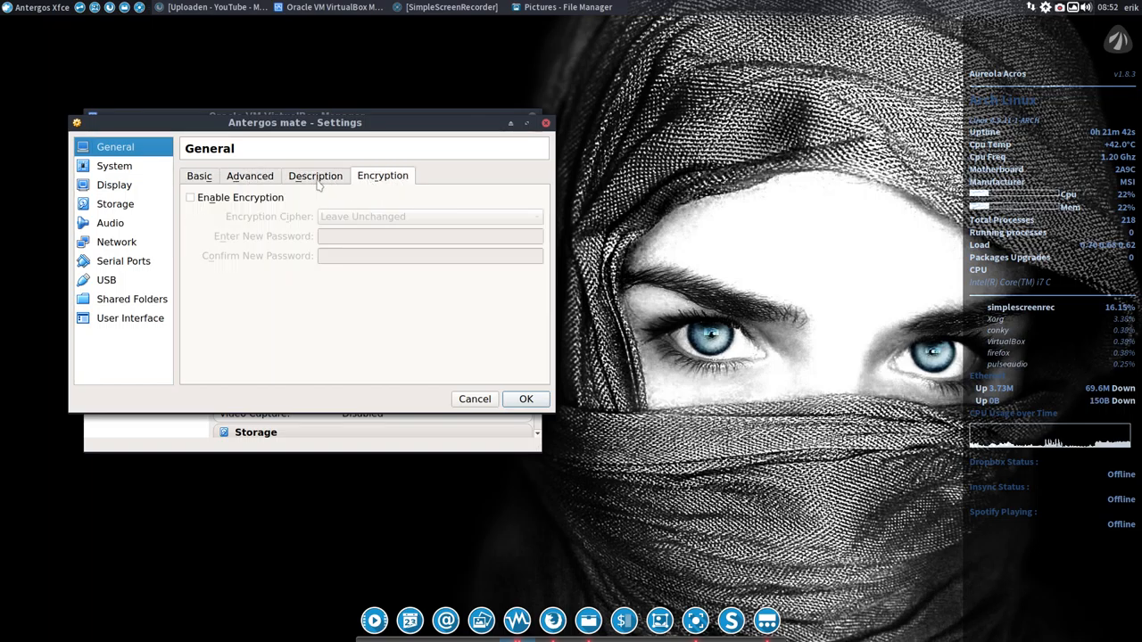
{"action": "left_click", "coordinate": [115, 166]}
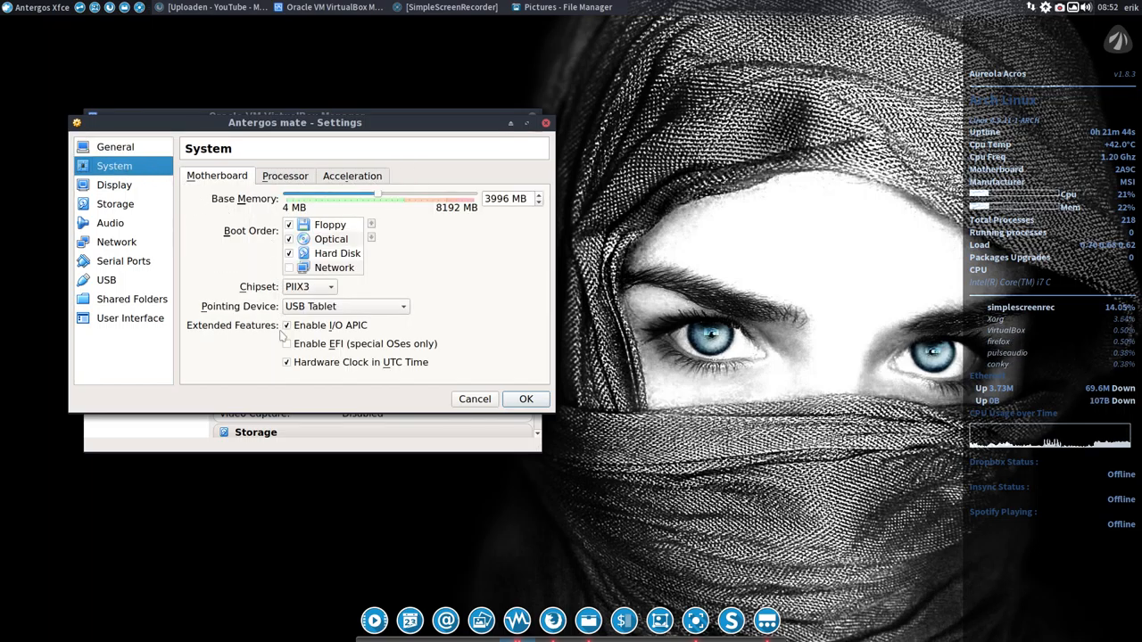
{"action": "left_click", "coordinate": [286, 177]}
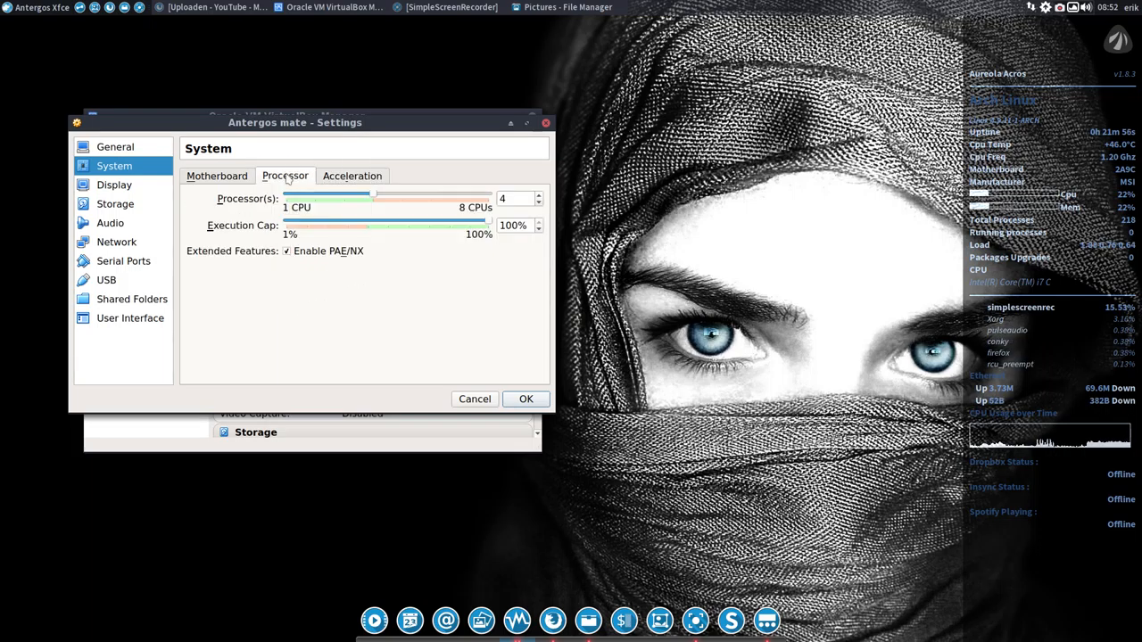
Raise the Display video memory to 64 MB
{"action": "left_click", "coordinate": [114, 184]}
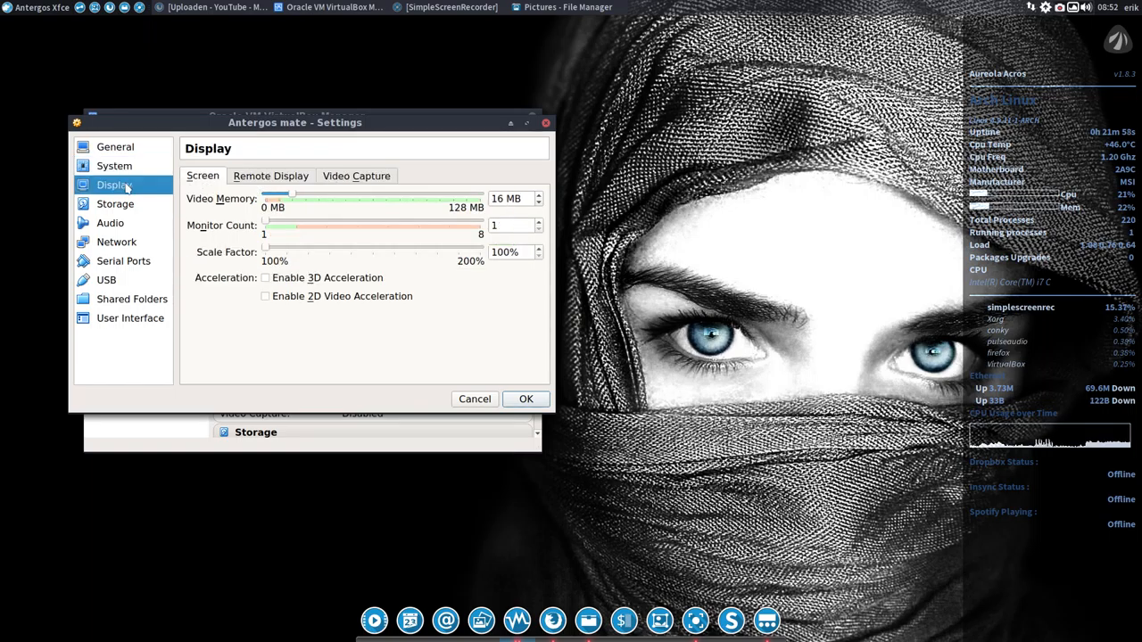
{"action": "left_click_drag", "start_coordinate": [289, 199], "coordinate": [364, 198]}
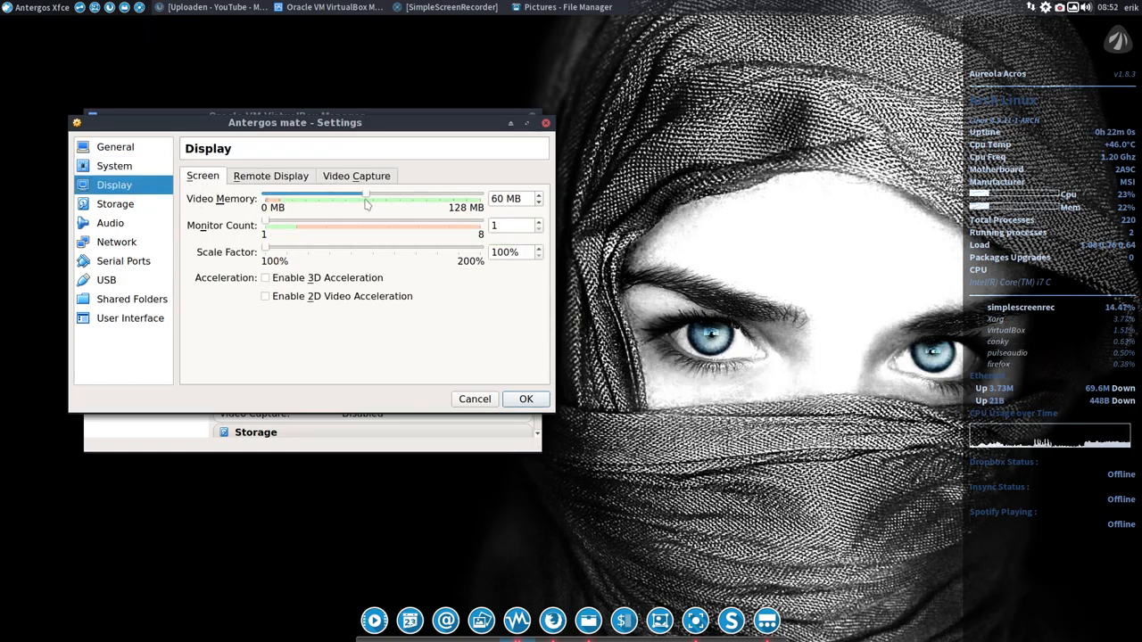
{"action": "left_click_drag", "start_coordinate": [361, 198], "coordinate": [375, 198]}
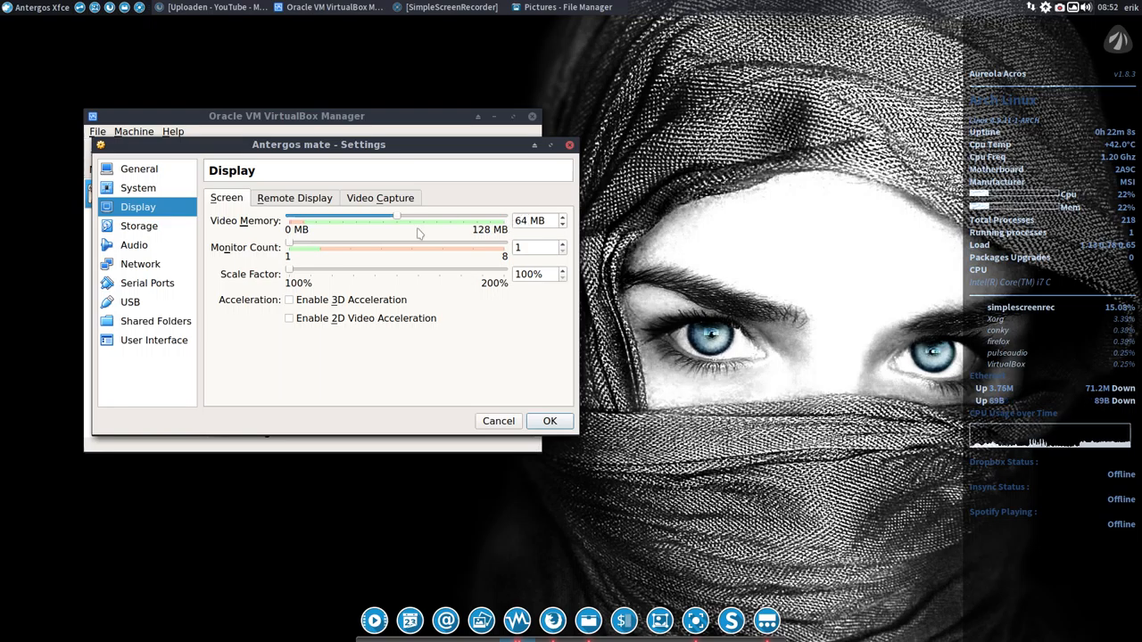
Load antergos-17.2-x86_64.iso into the empty optical drive under Storage and save the settings
{"action": "left_click", "coordinate": [139, 225]}
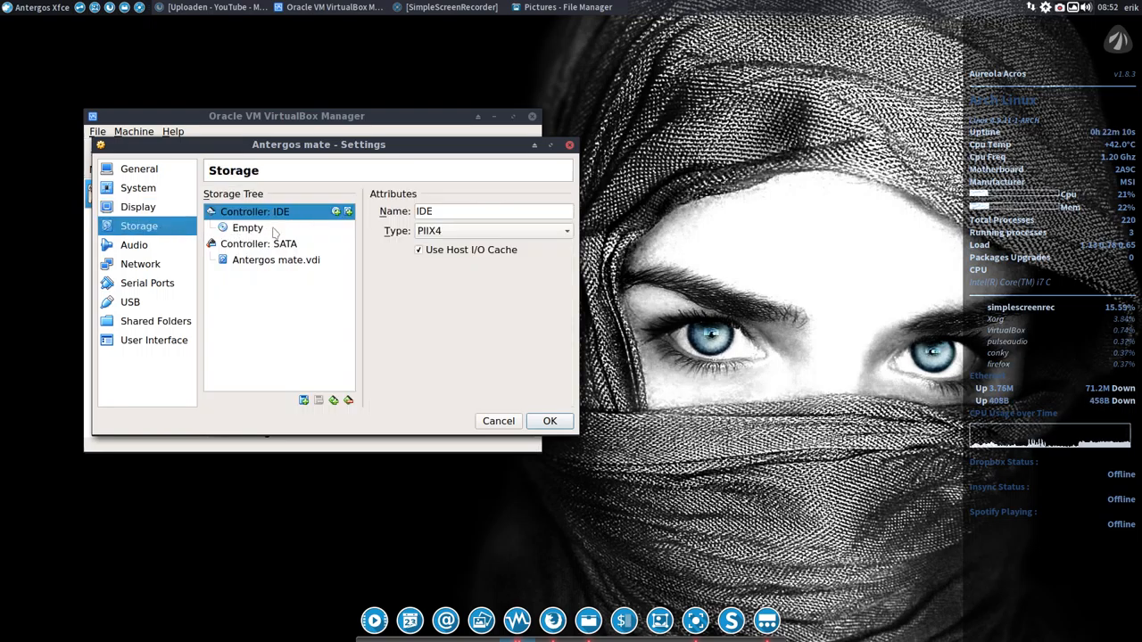
{"action": "left_click", "coordinate": [568, 211]}
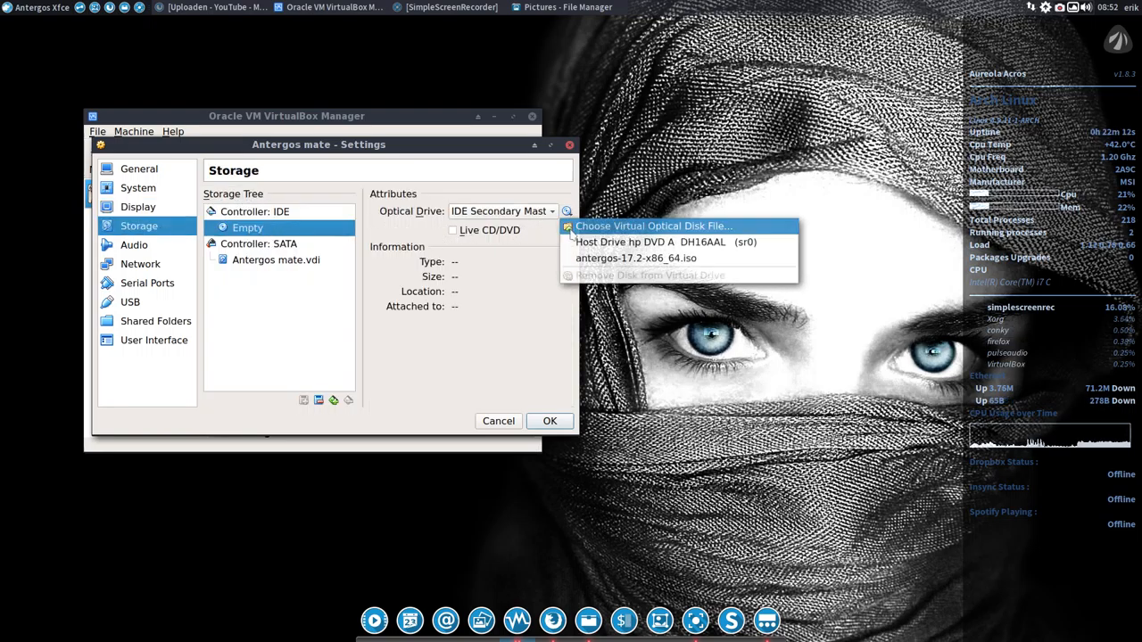
{"action": "left_click", "coordinate": [635, 257]}
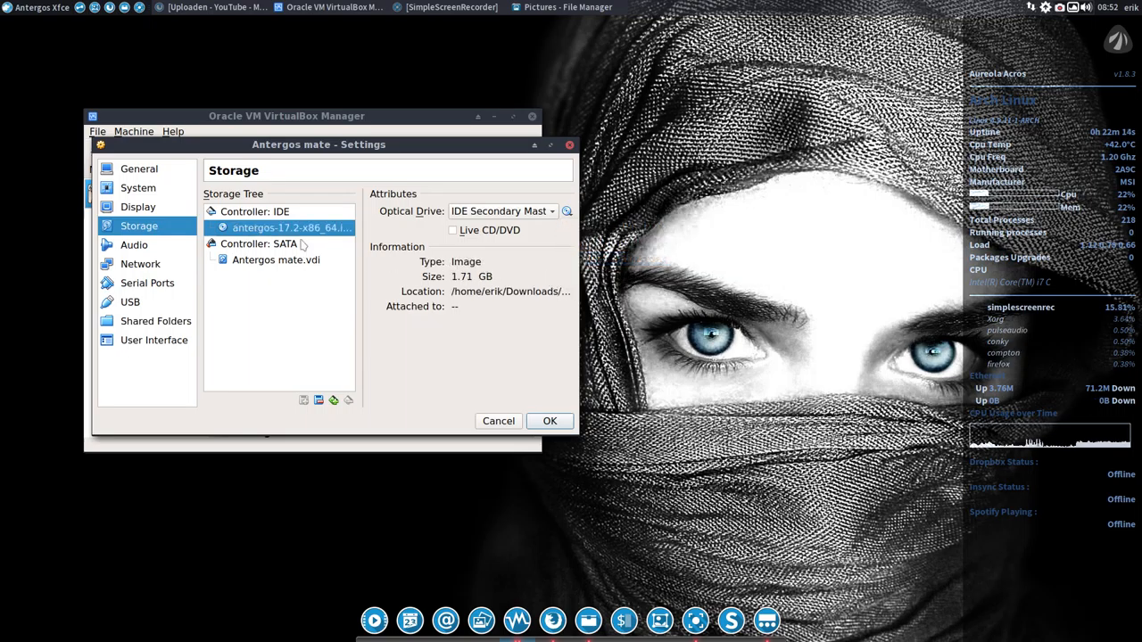
{"action": "mouse_move", "coordinate": [286, 229]}
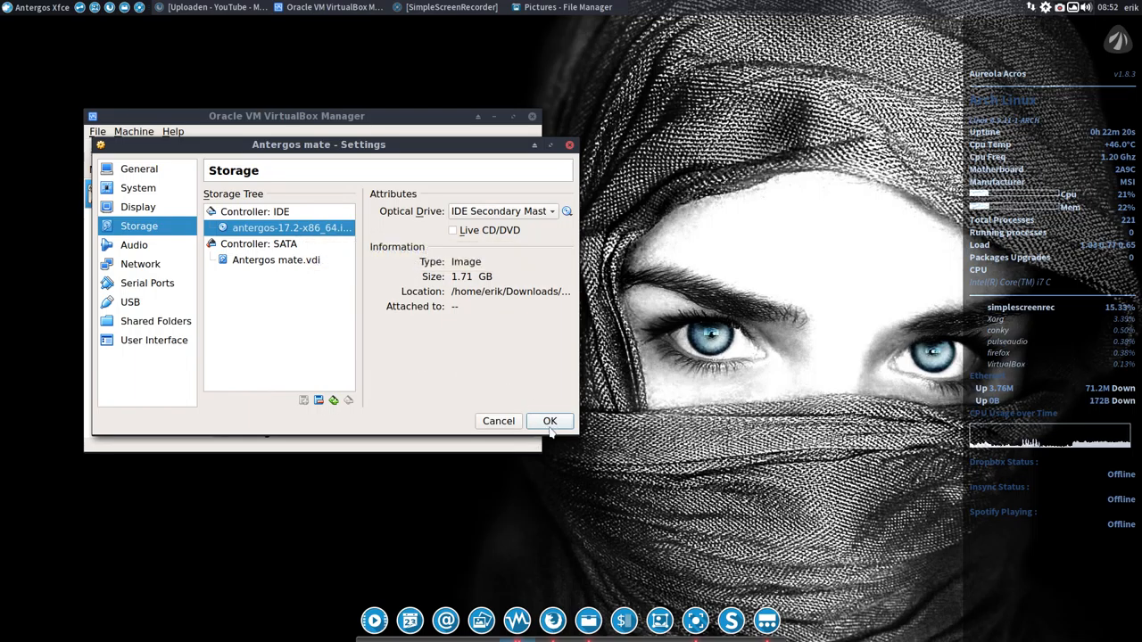
{"action": "left_click", "coordinate": [550, 422]}
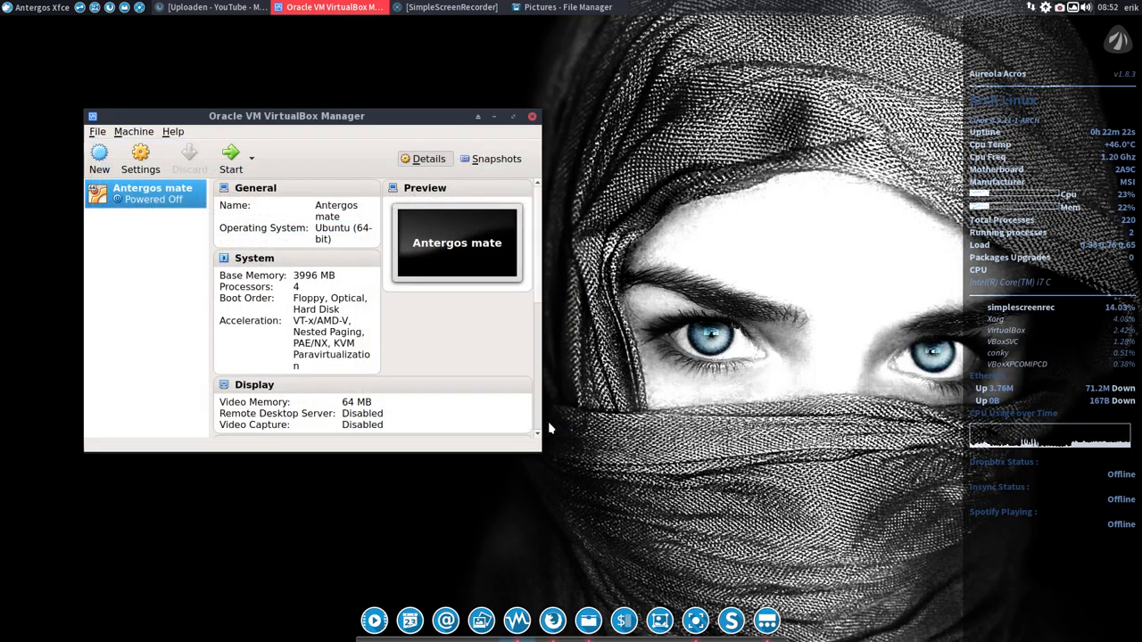
Start the VM, boot Antergos Live, choose Install It with English and reach the system check
{"action": "left_click", "coordinate": [230, 157]}
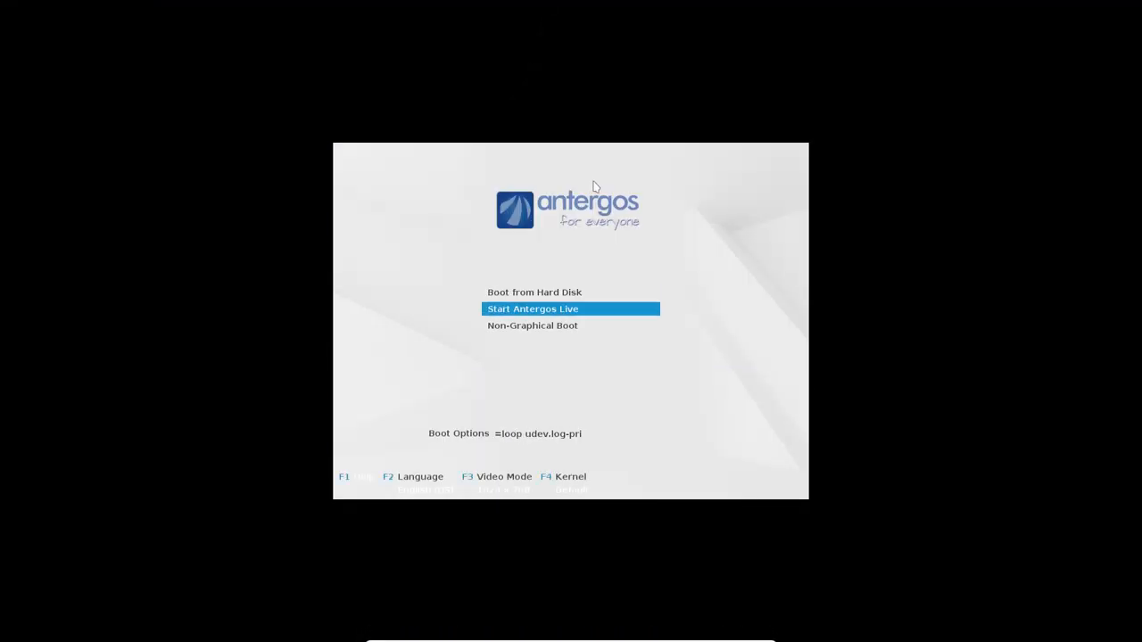
{"action": "key", "text": "Return"}
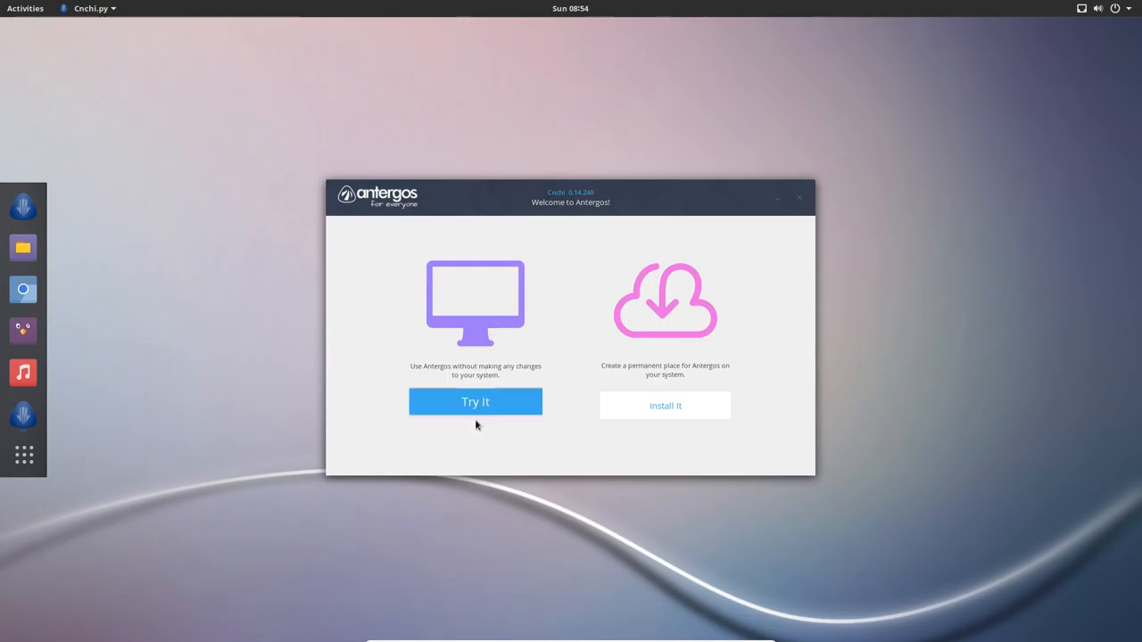
{"action": "left_click", "coordinate": [664, 405]}
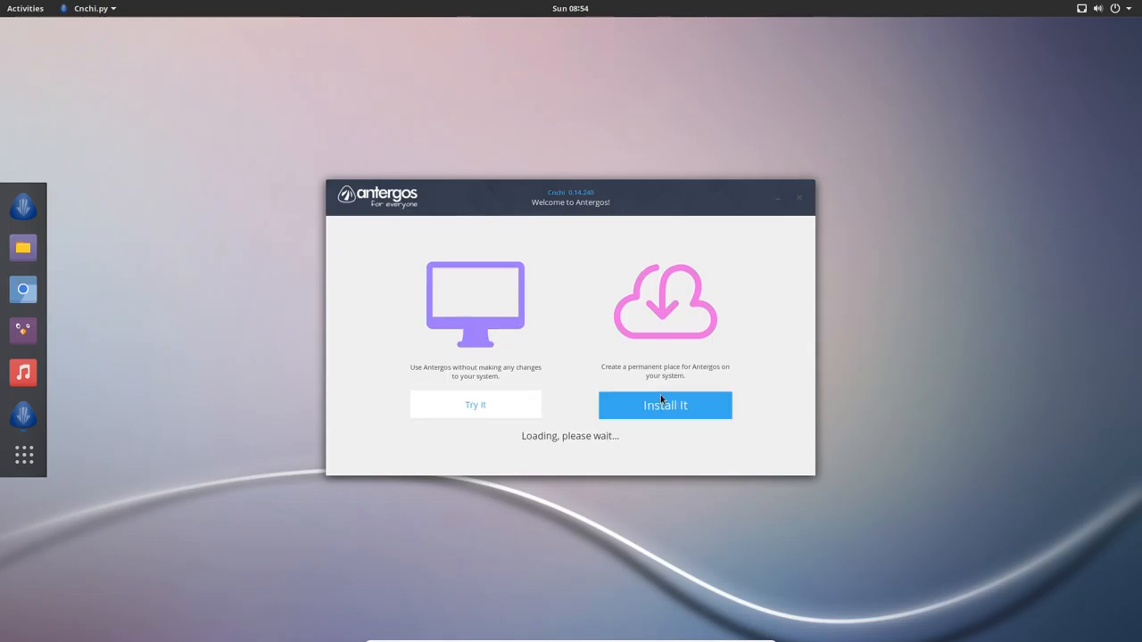
{"action": "left_click", "coordinate": [664, 405]}
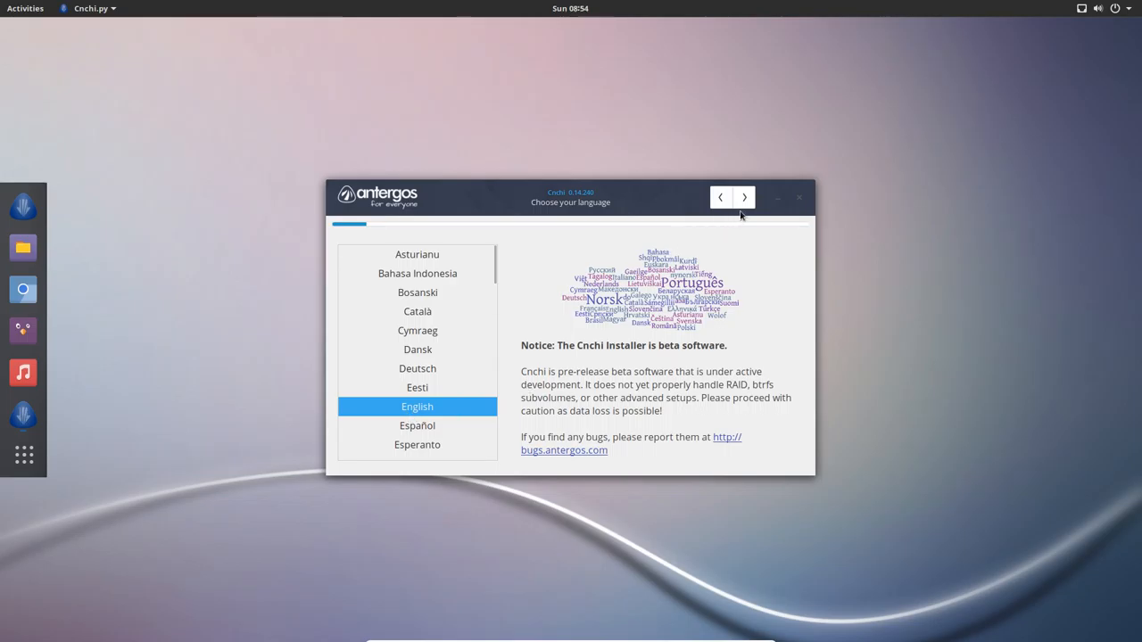
{"action": "left_click", "coordinate": [744, 196]}
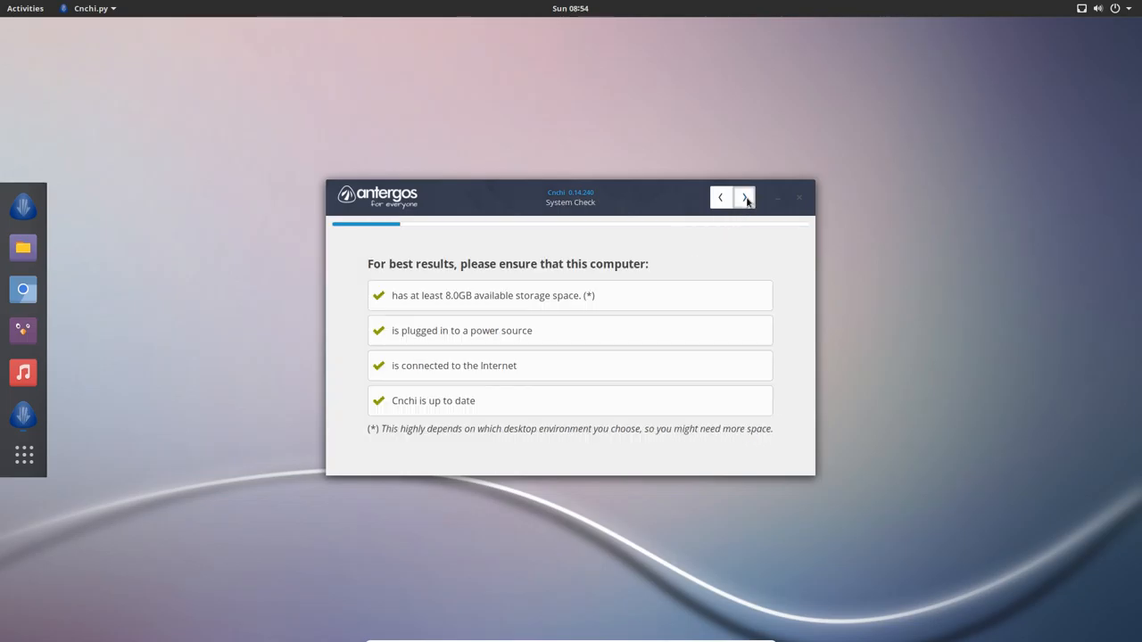
Accept United Kingdom, Brussels timezone and Belgian keyboard, then choose MATE as the desktop and continue
{"action": "left_click", "coordinate": [744, 196]}
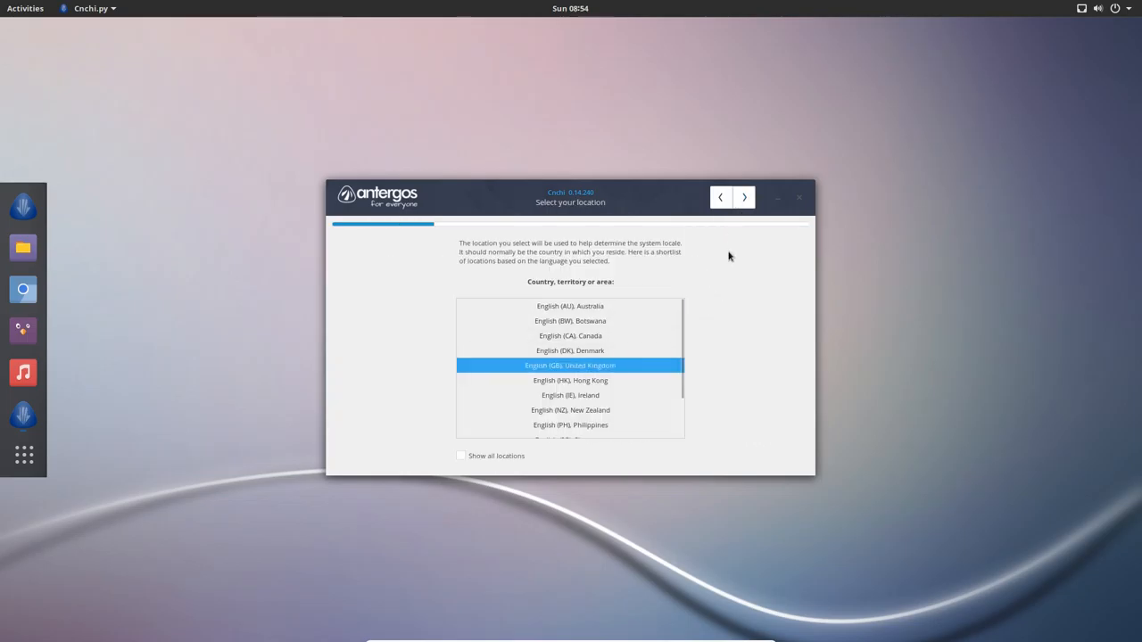
{"action": "left_click", "coordinate": [745, 196]}
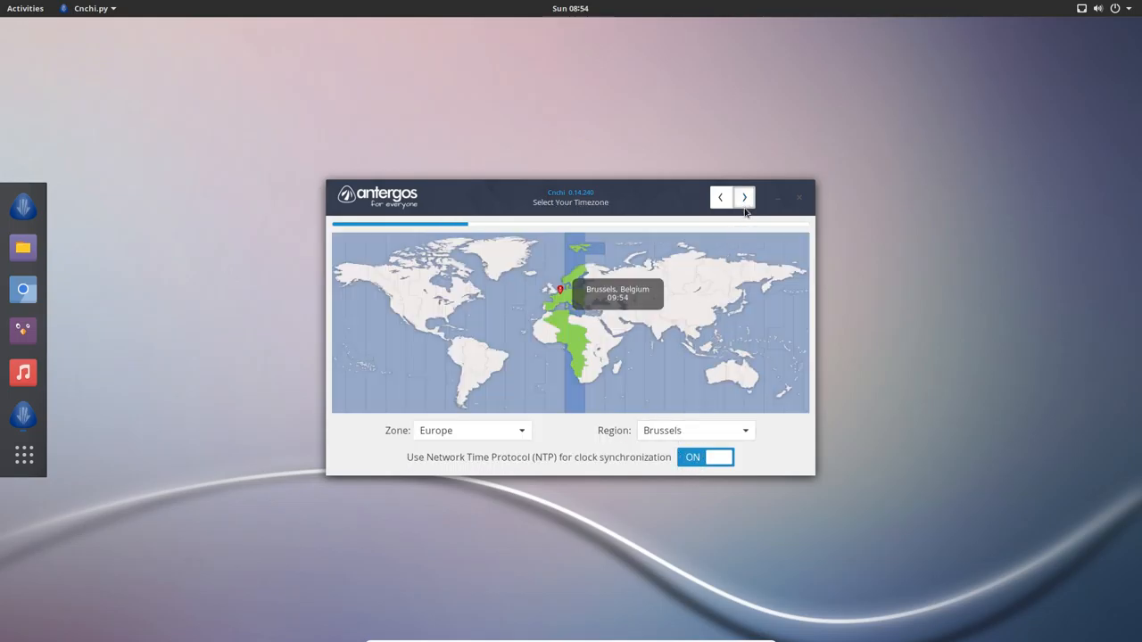
{"action": "left_click", "coordinate": [744, 197]}
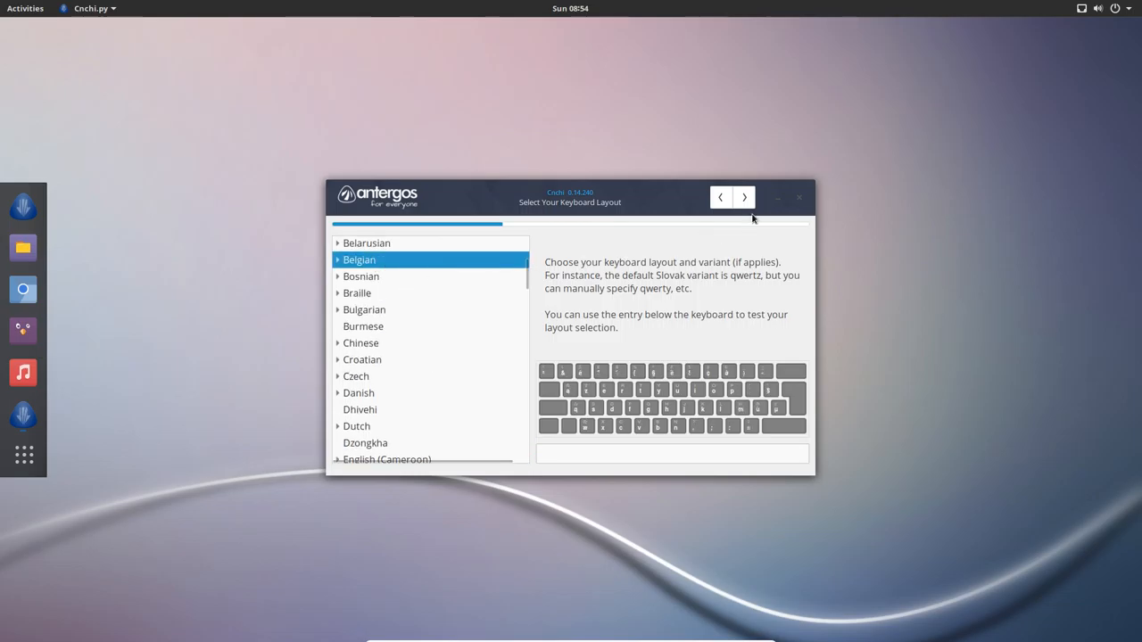
{"action": "left_click", "coordinate": [744, 196]}
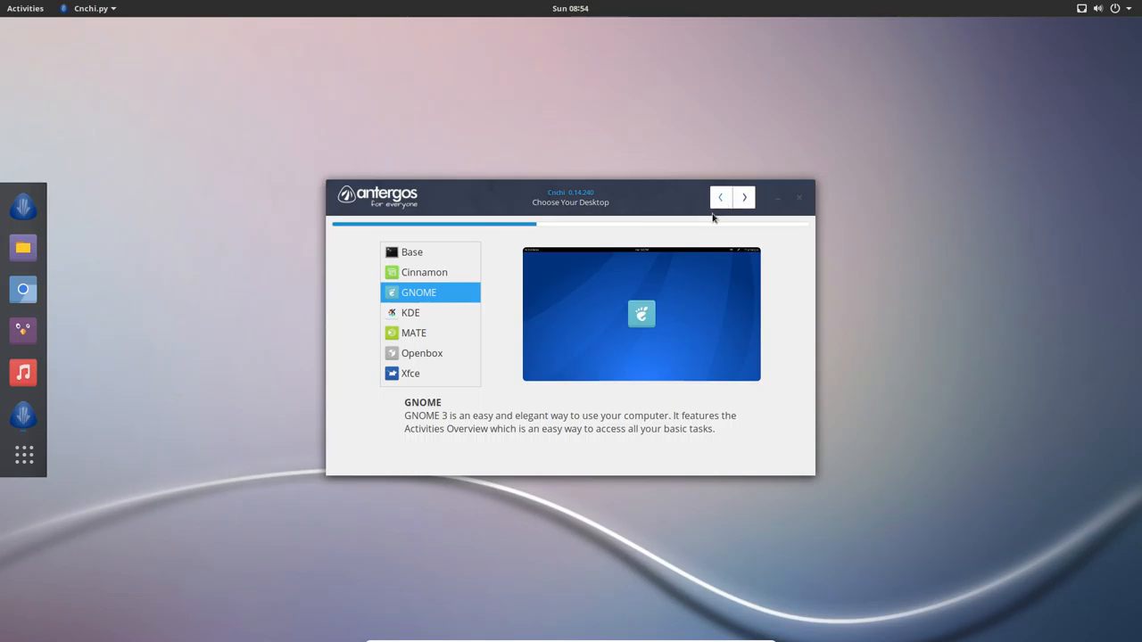
{"action": "left_click", "coordinate": [414, 333]}
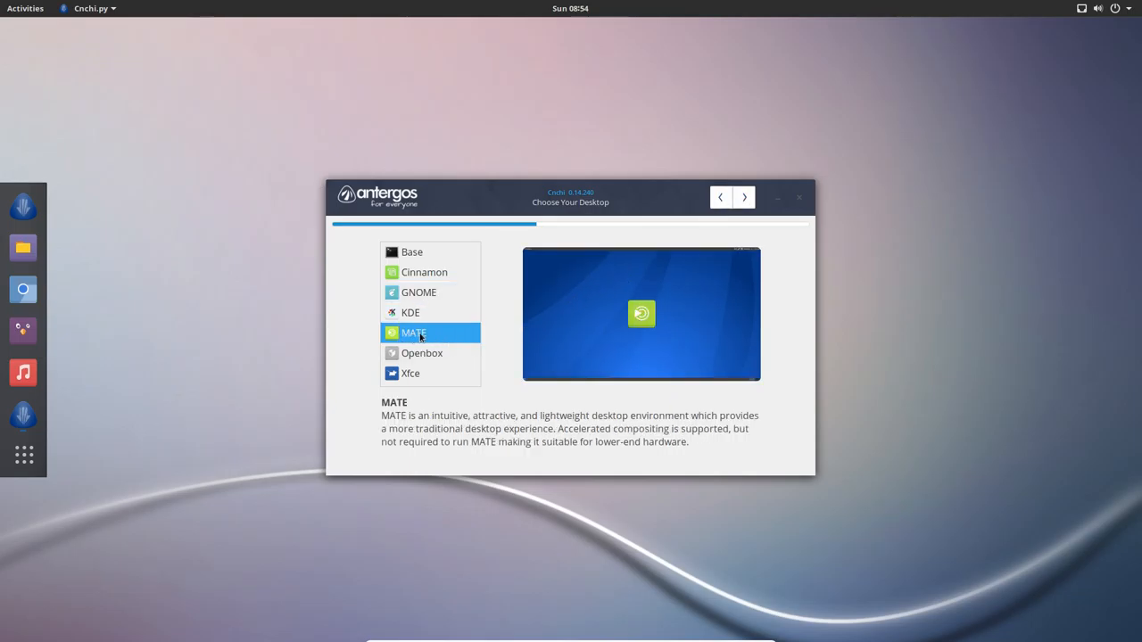
{"action": "mouse_move", "coordinate": [746, 193]}
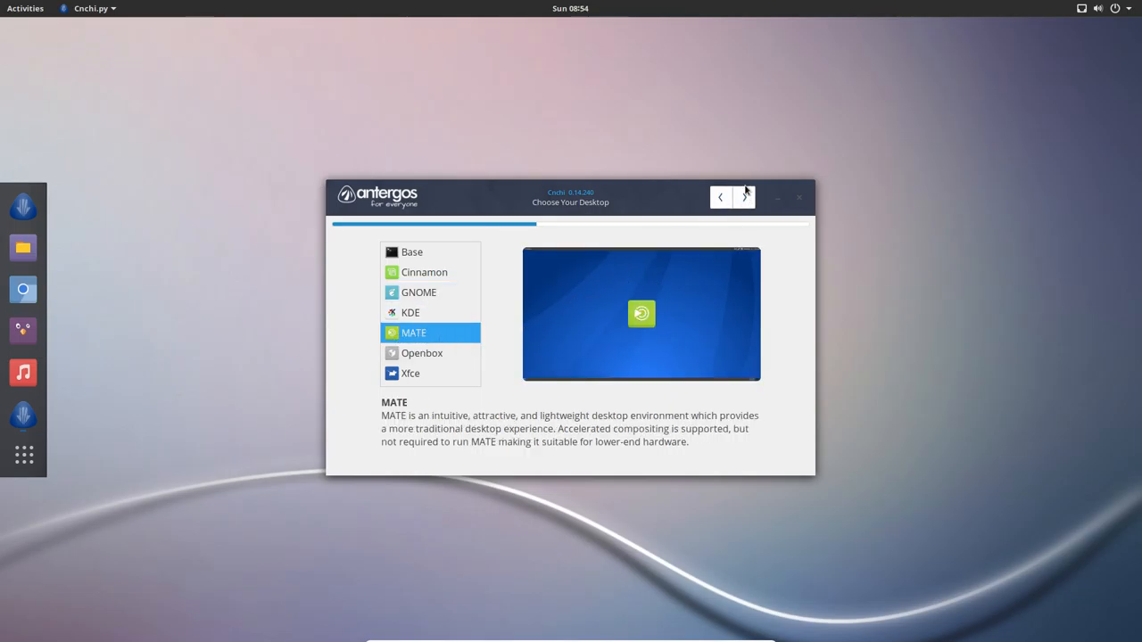
{"action": "left_click", "coordinate": [744, 196]}
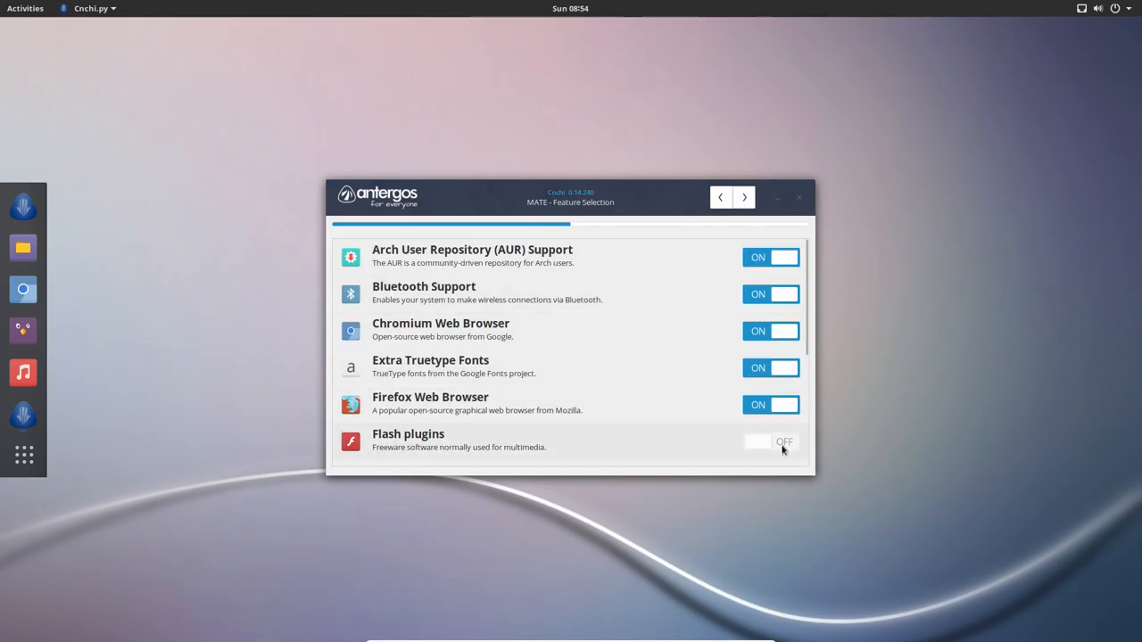
Enable Uncomplicated Firewall, choose Erase disk on the VBOX hard disk, and confirm the install summary
{"action": "scroll", "scroll_direction": "down", "scroll_amount": 3}
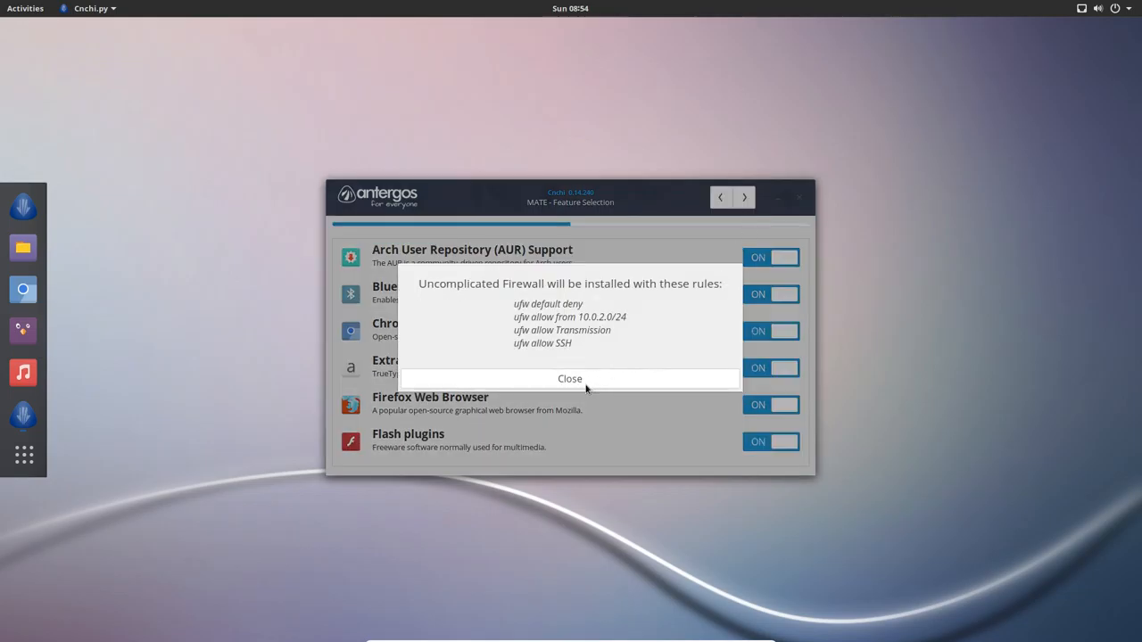
{"action": "left_click", "coordinate": [569, 378]}
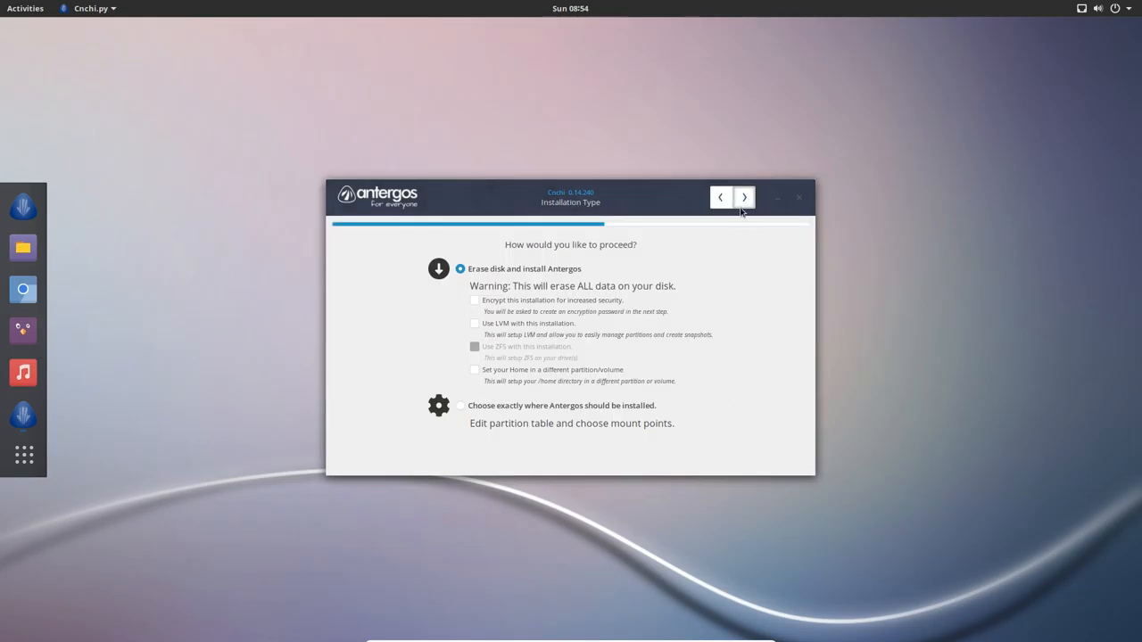
{"action": "left_click", "coordinate": [744, 197]}
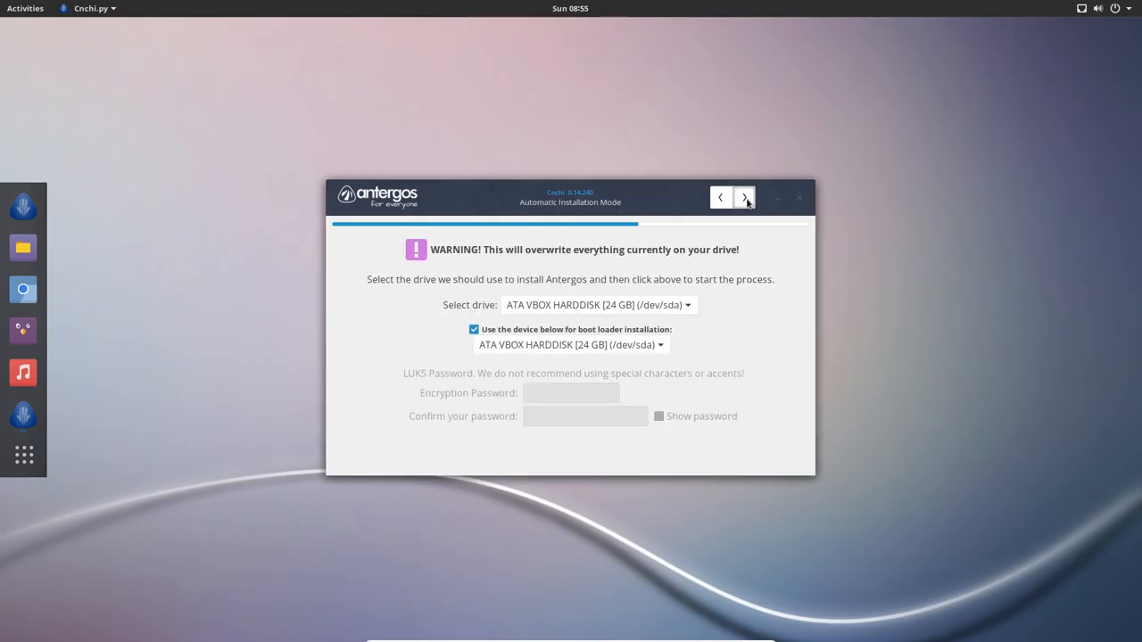
{"action": "left_click", "coordinate": [745, 196]}
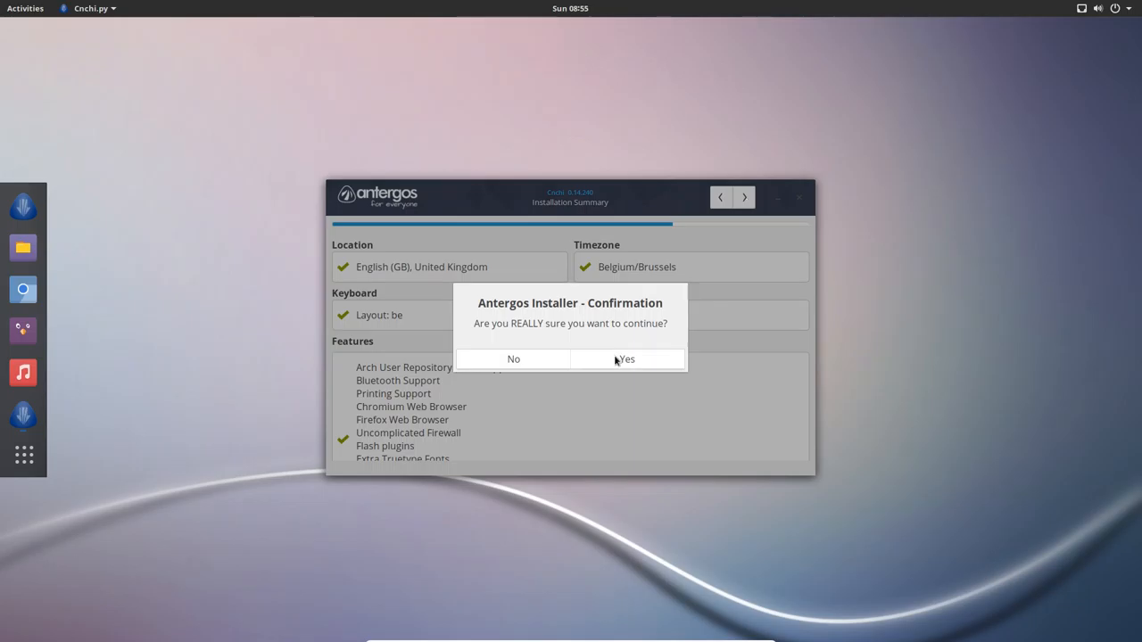
{"action": "left_click", "coordinate": [626, 359]}
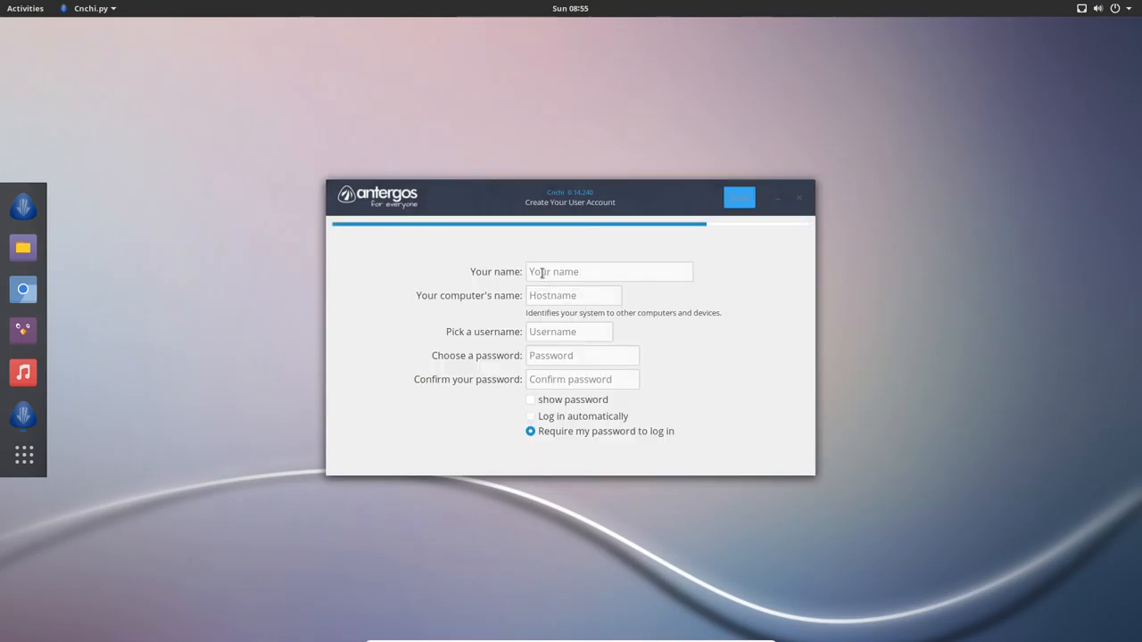
Create user erik on hostname antergos with a password and automatic login, then save to start installing
{"action": "type", "text": "e"}
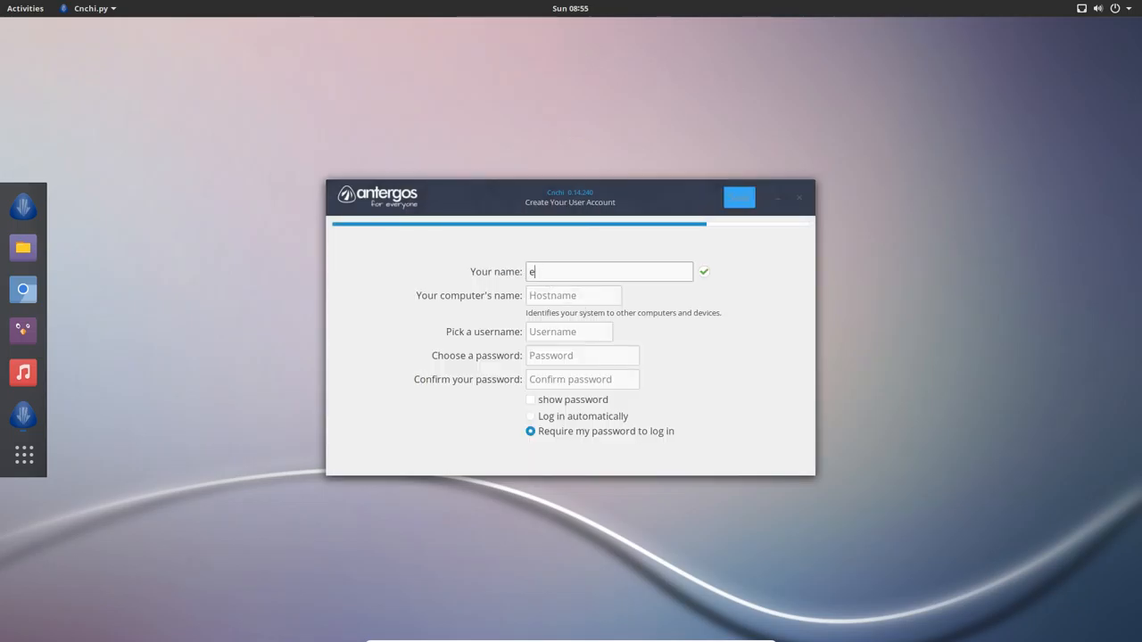
{"action": "type", "text": "rik"}
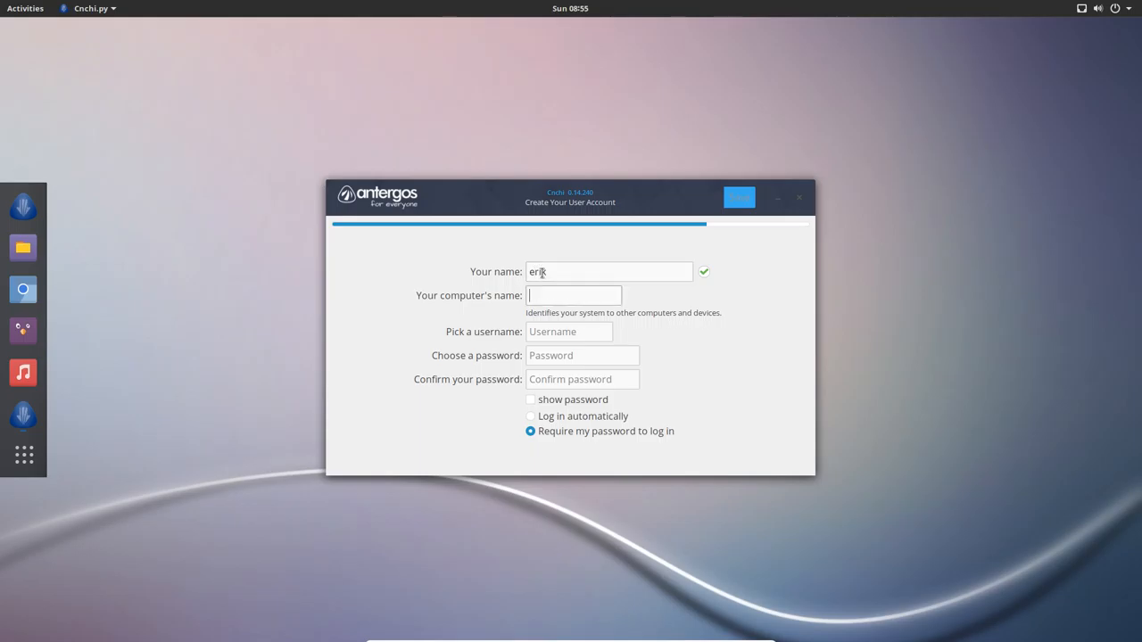
{"action": "type", "text": "antergos"}
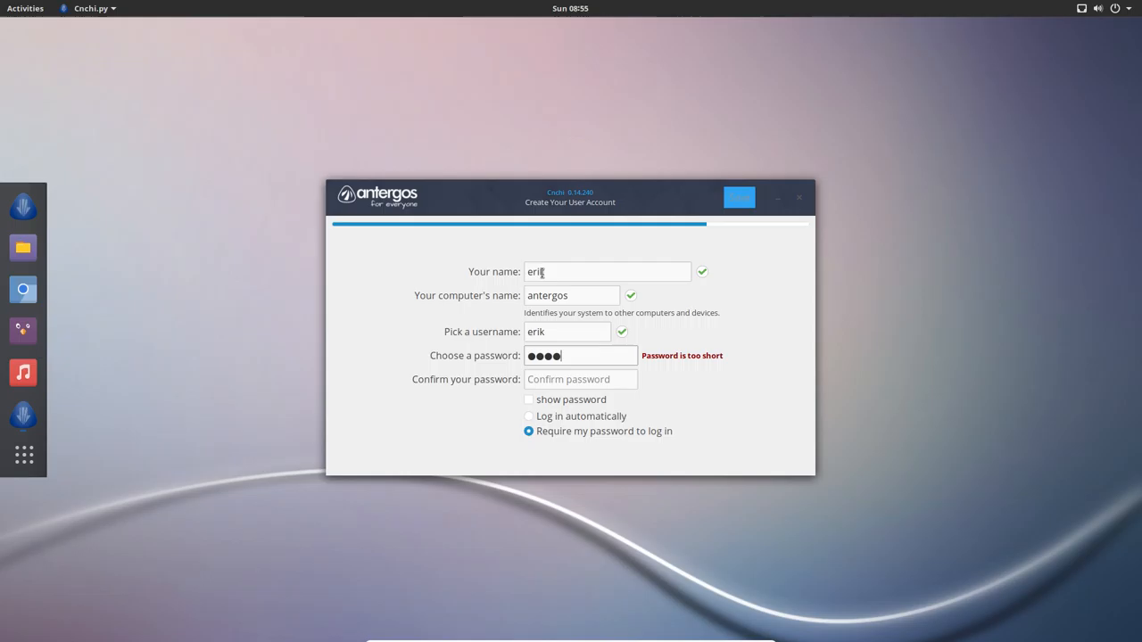
{"action": "type", "text": "••••"}
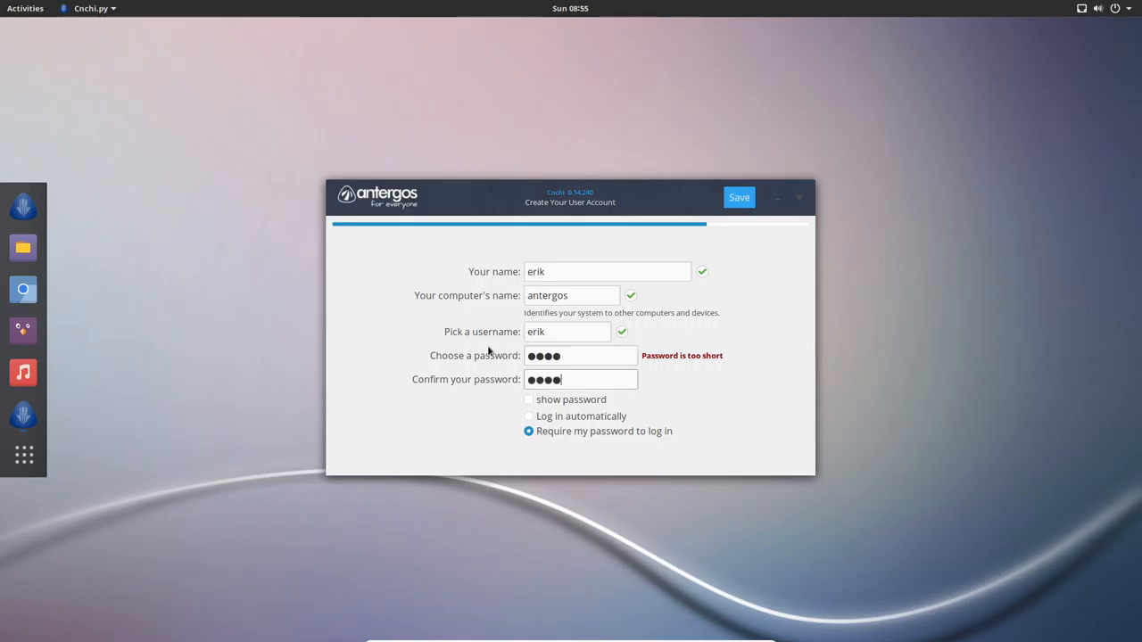
{"action": "left_click", "coordinate": [528, 417]}
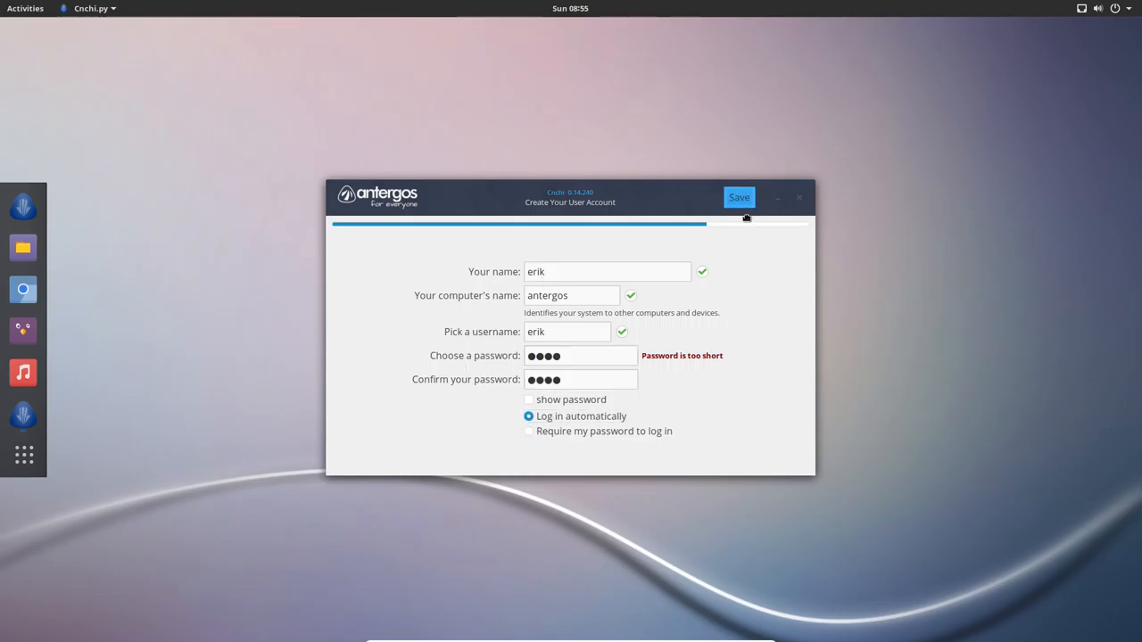
{"action": "mouse_move", "coordinate": [763, 332]}
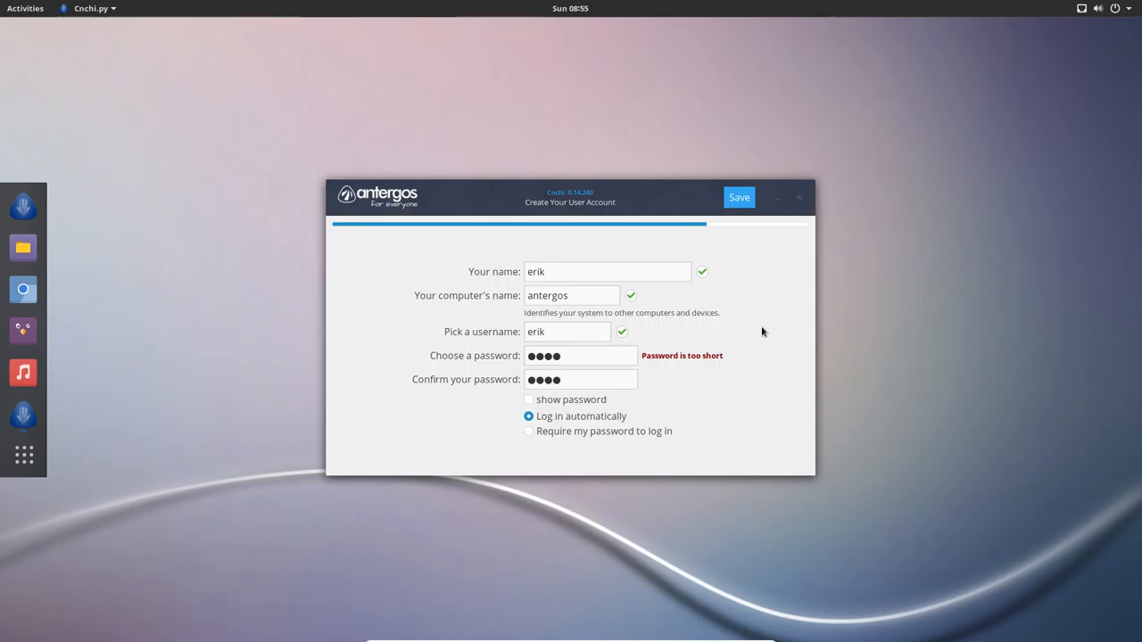
{"action": "mouse_move", "coordinate": [735, 223]}
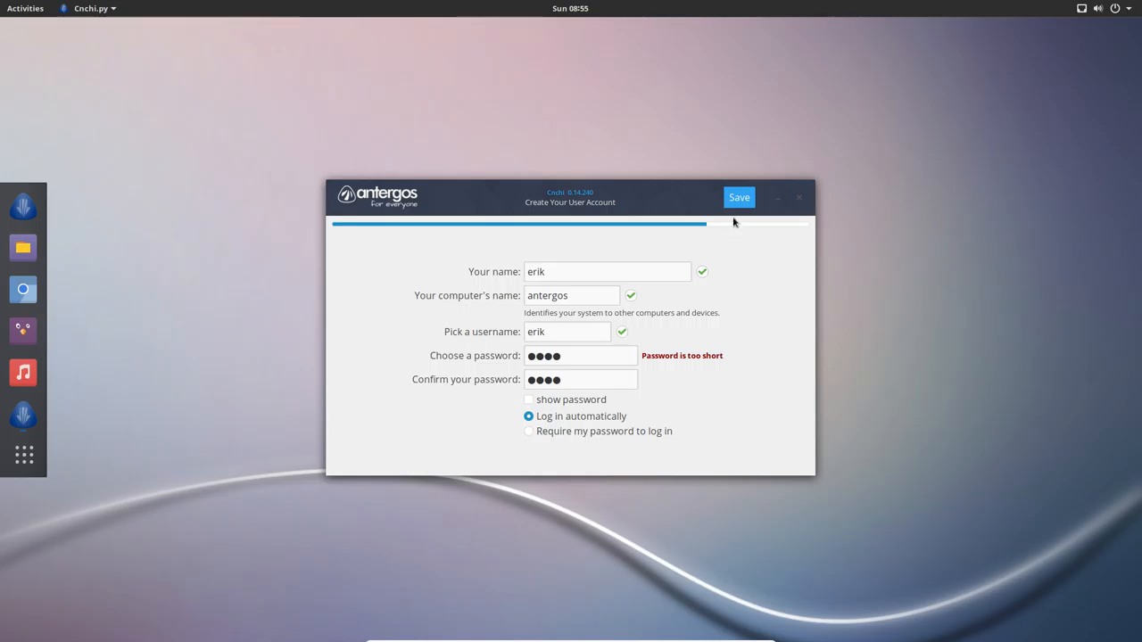
{"action": "left_click", "coordinate": [739, 196]}
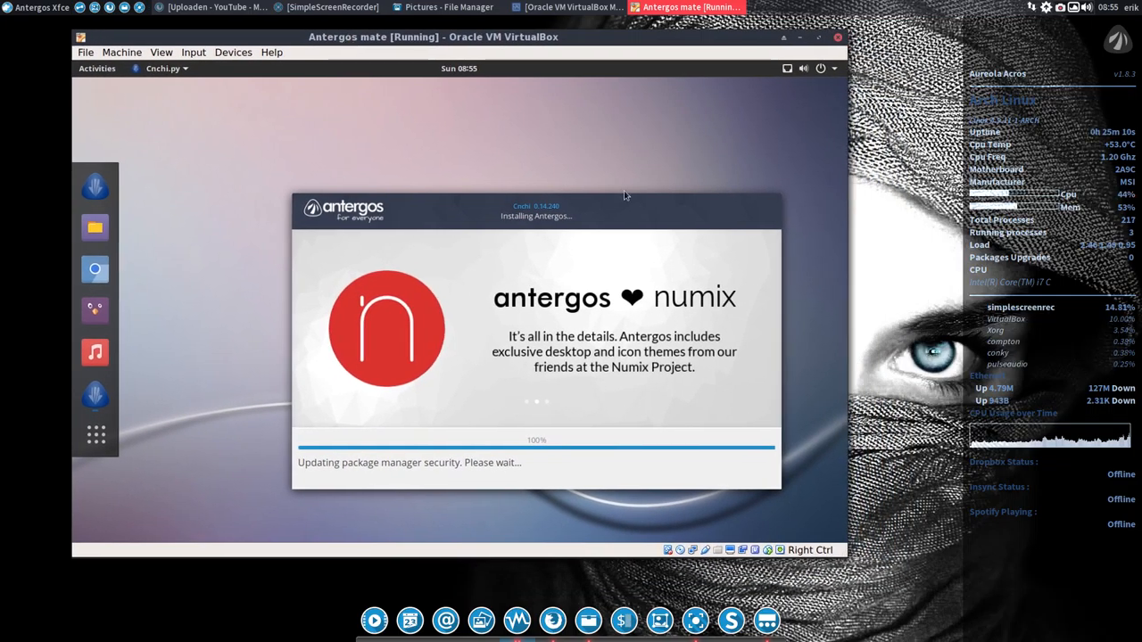
Restart the VM from the Installation Complete dialog once the installer finishes
{"action": "left_click", "coordinate": [1062, 7]}
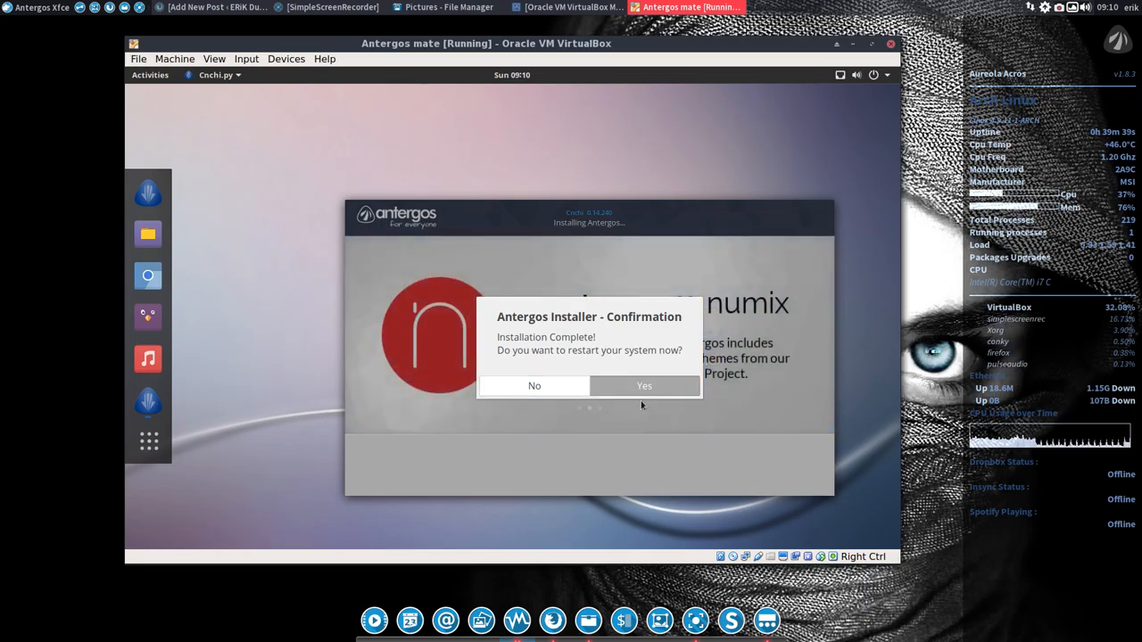
{"action": "left_click", "coordinate": [644, 385]}
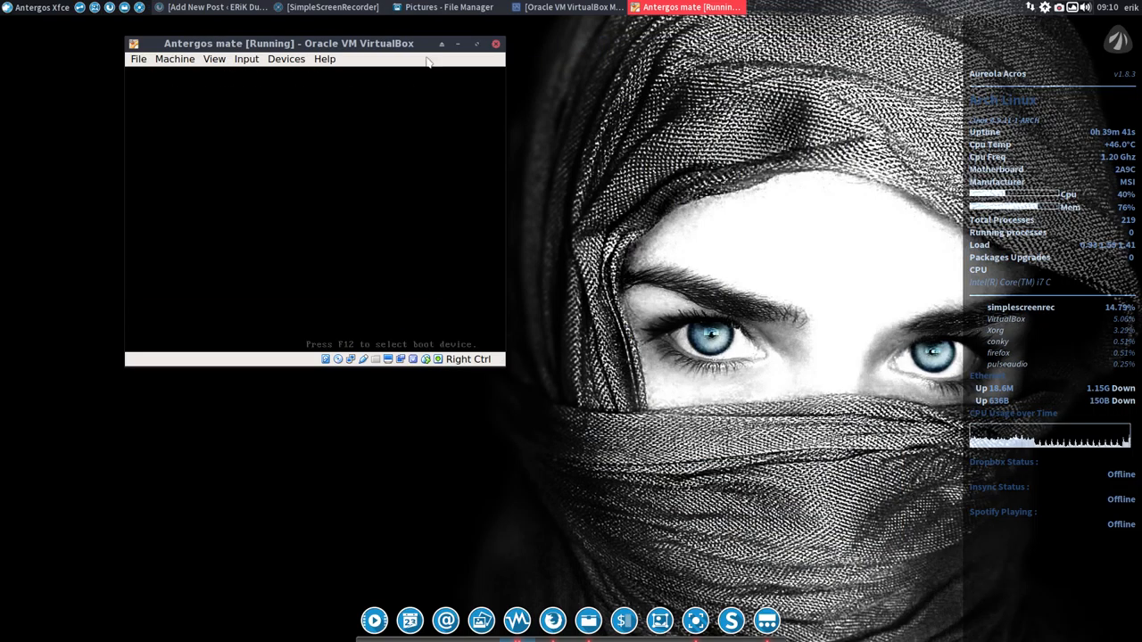
Eject the installer ISO from the virtual optical drive and reset the machine via Machine > Reset
{"action": "left_click_drag", "start_coordinate": [290, 43], "coordinate": [366, 57]}
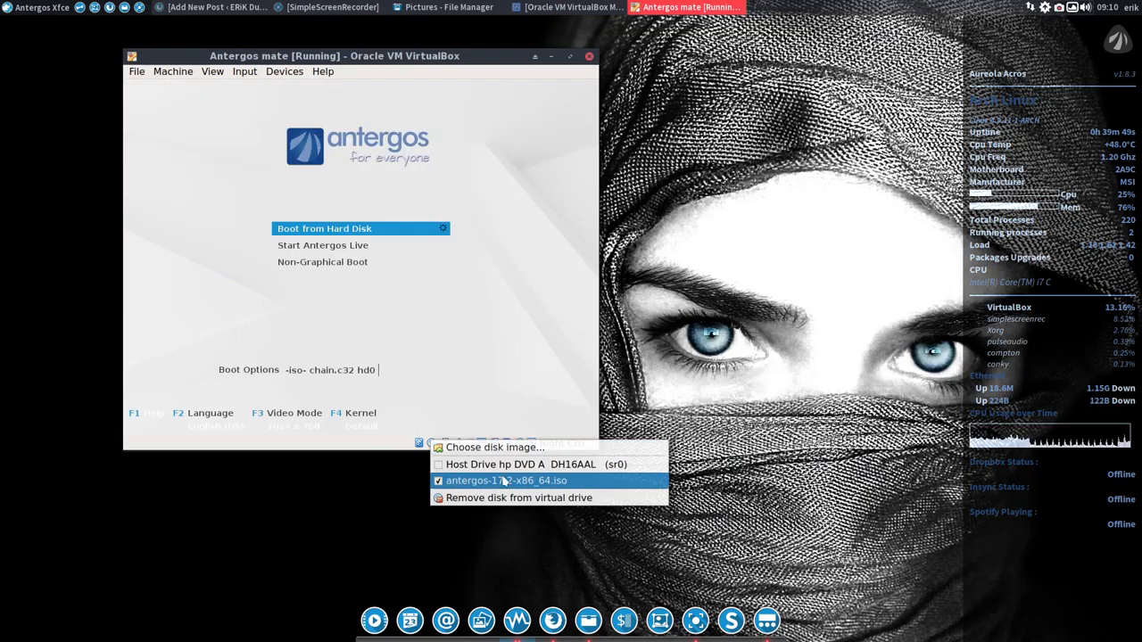
{"action": "left_click", "coordinate": [507, 480]}
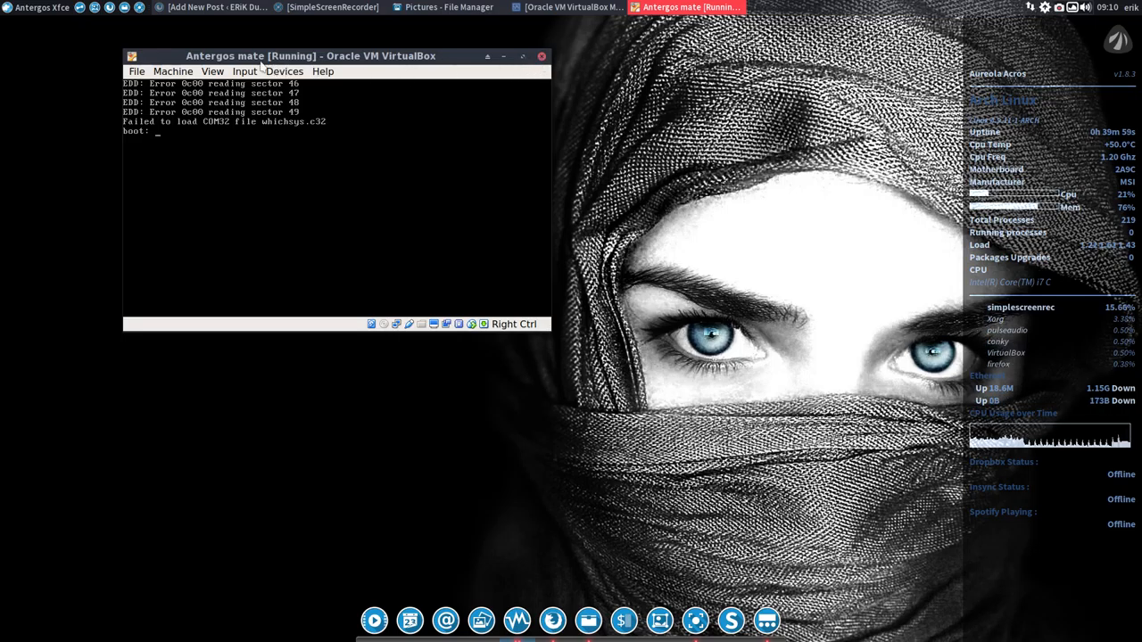
{"action": "left_click", "coordinate": [172, 72]}
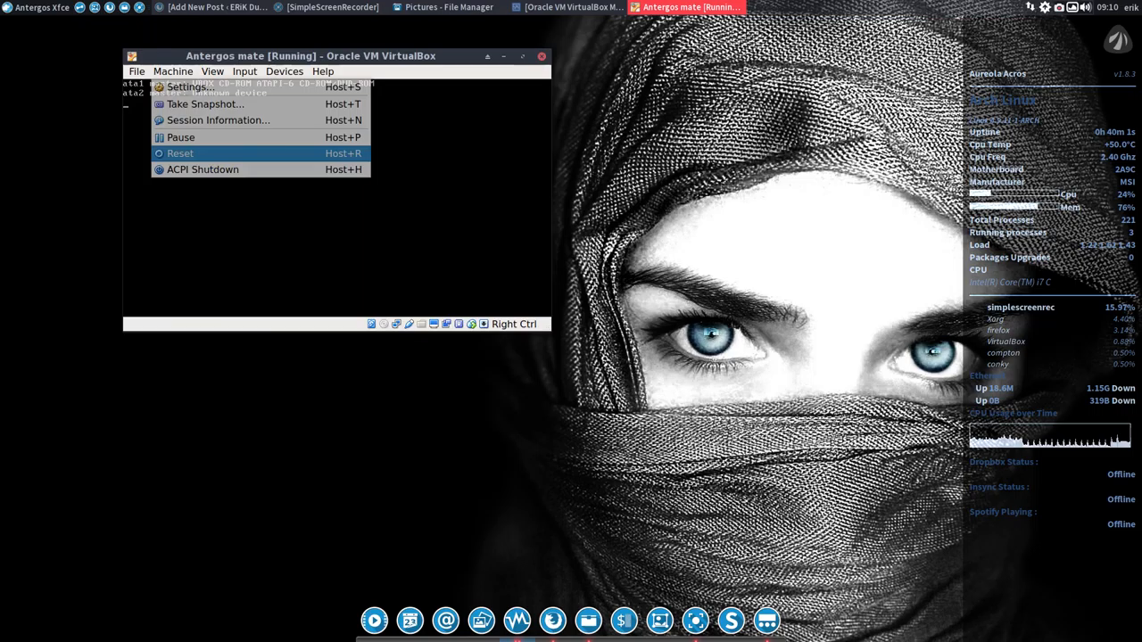
{"action": "left_click", "coordinate": [179, 154]}
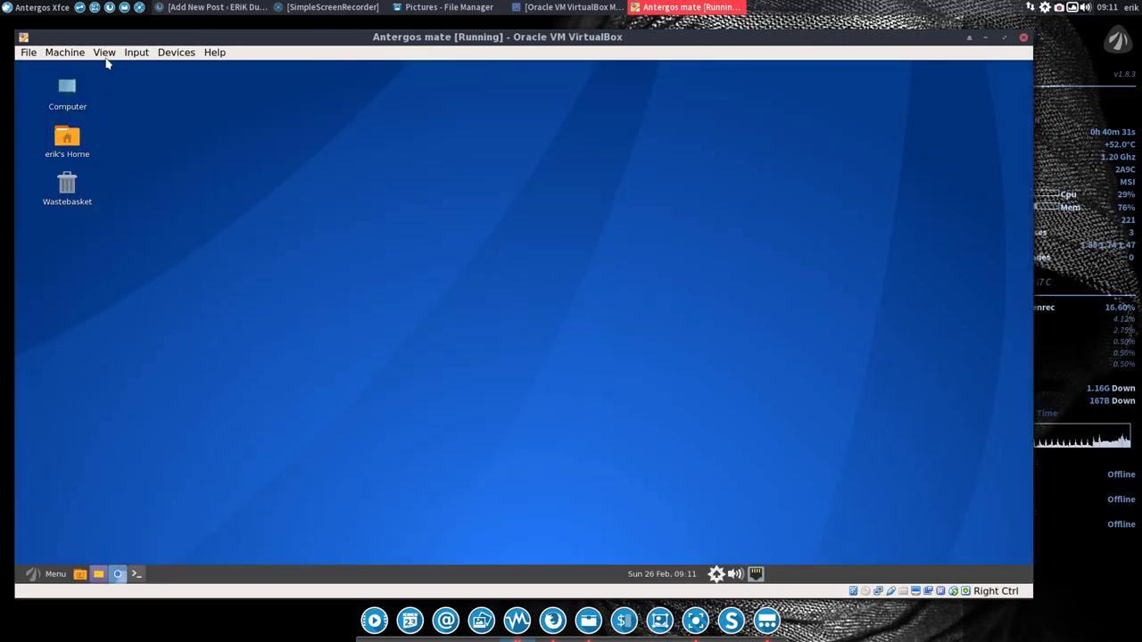
After booting to the MATE desktop, switch the VM to Full-screen Mode from the View menu
{"action": "left_click", "coordinate": [103, 51]}
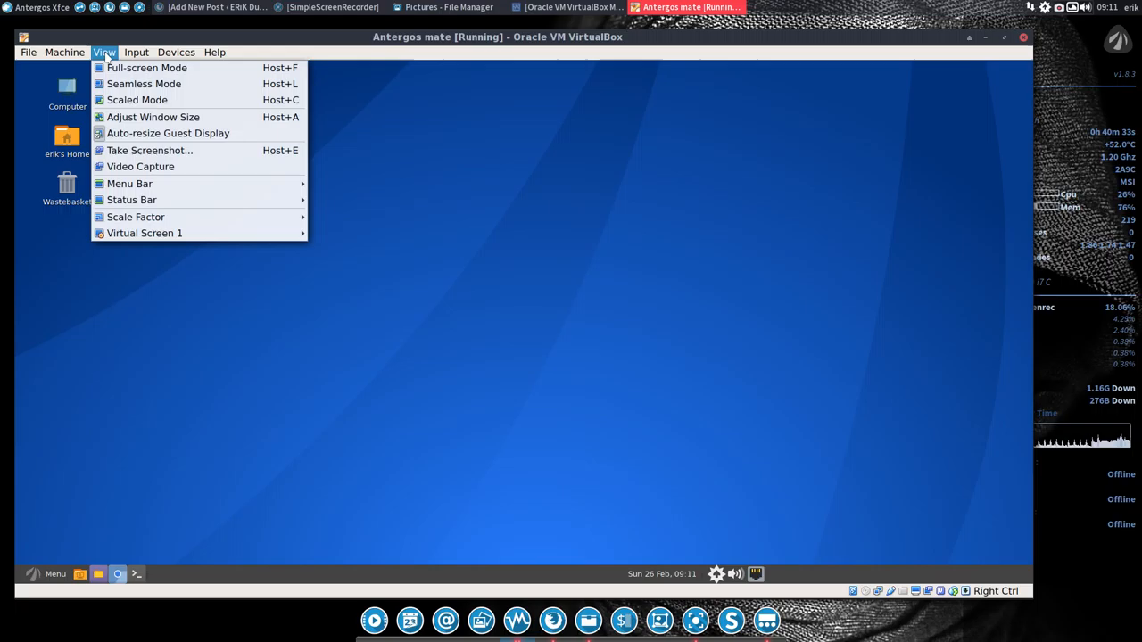
{"action": "mouse_move", "coordinate": [147, 68]}
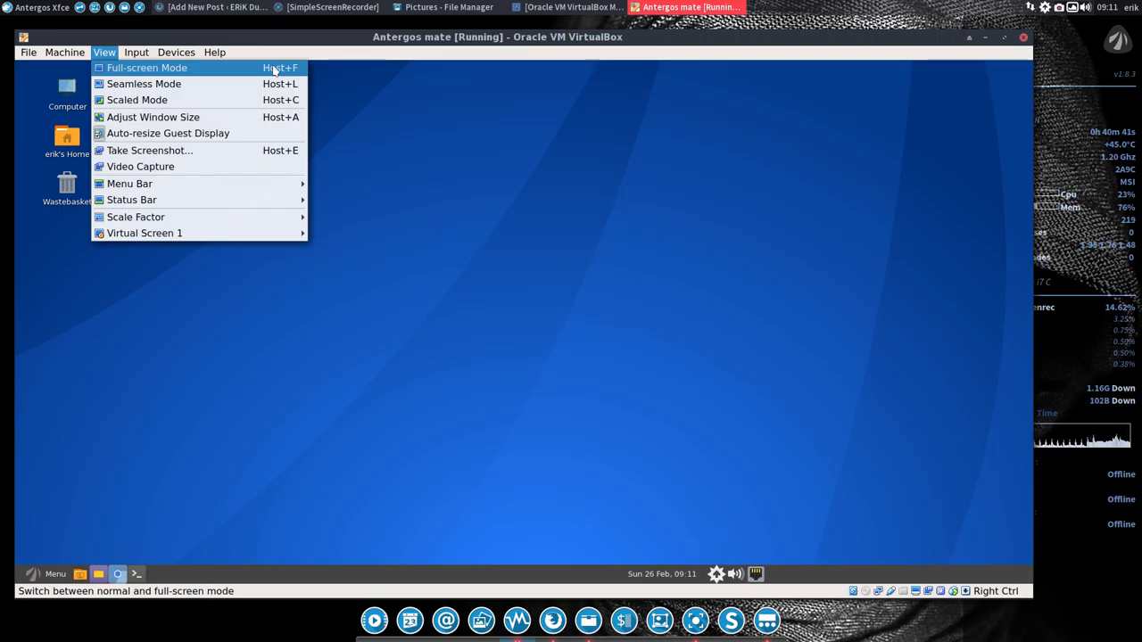
{"action": "left_click", "coordinate": [147, 68]}
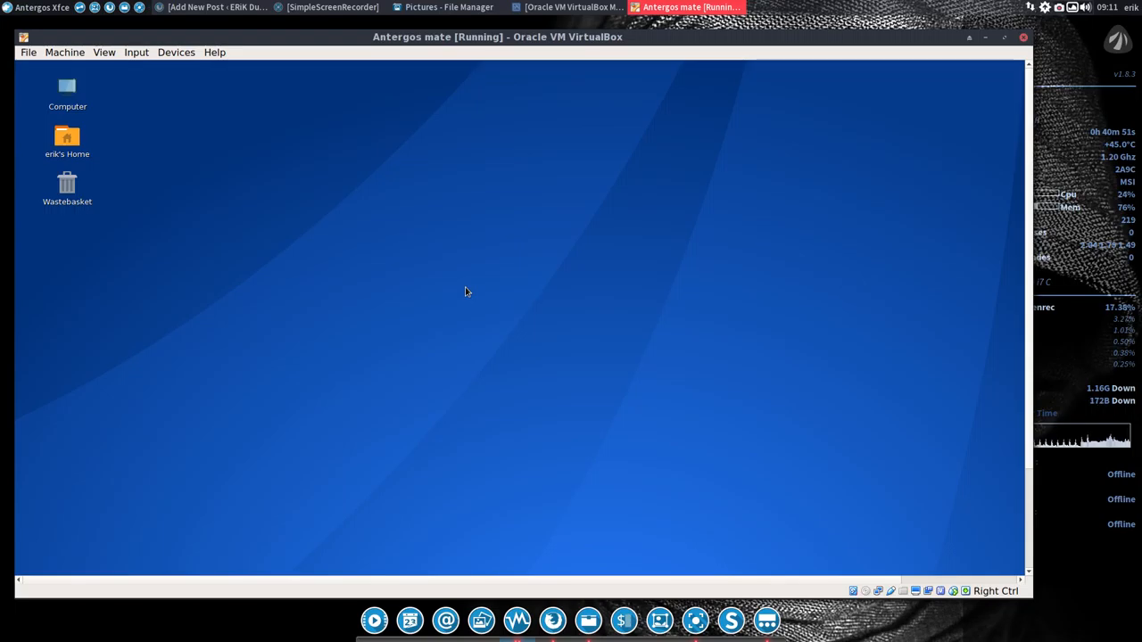
{"action": "mouse_move", "coordinate": [396, 568]}
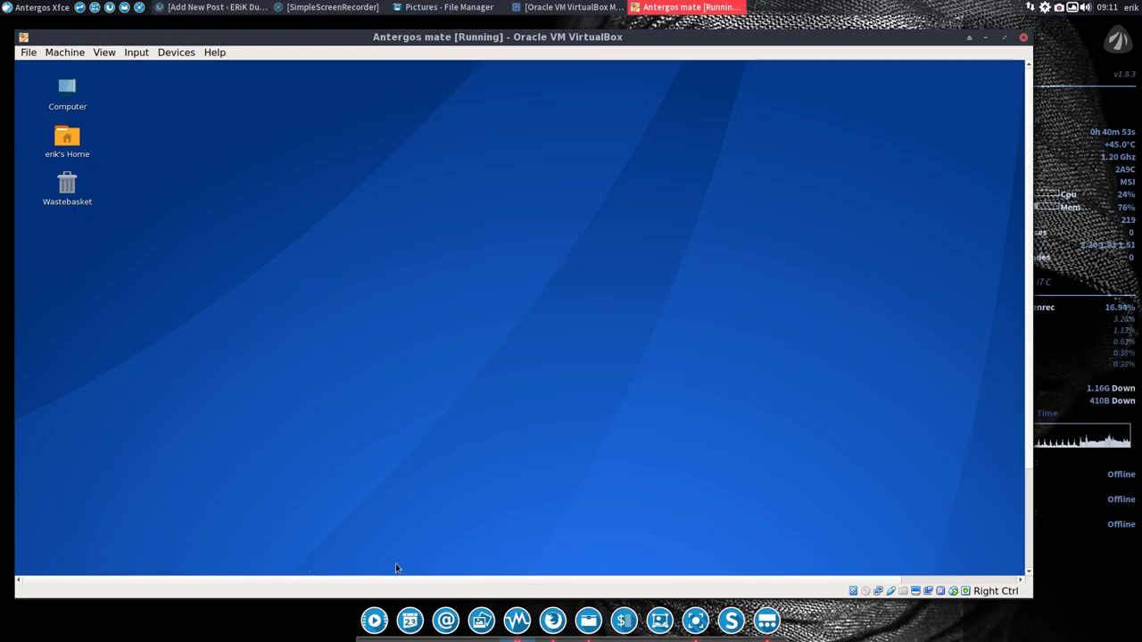
{"action": "mouse_move", "coordinate": [889, 585]}
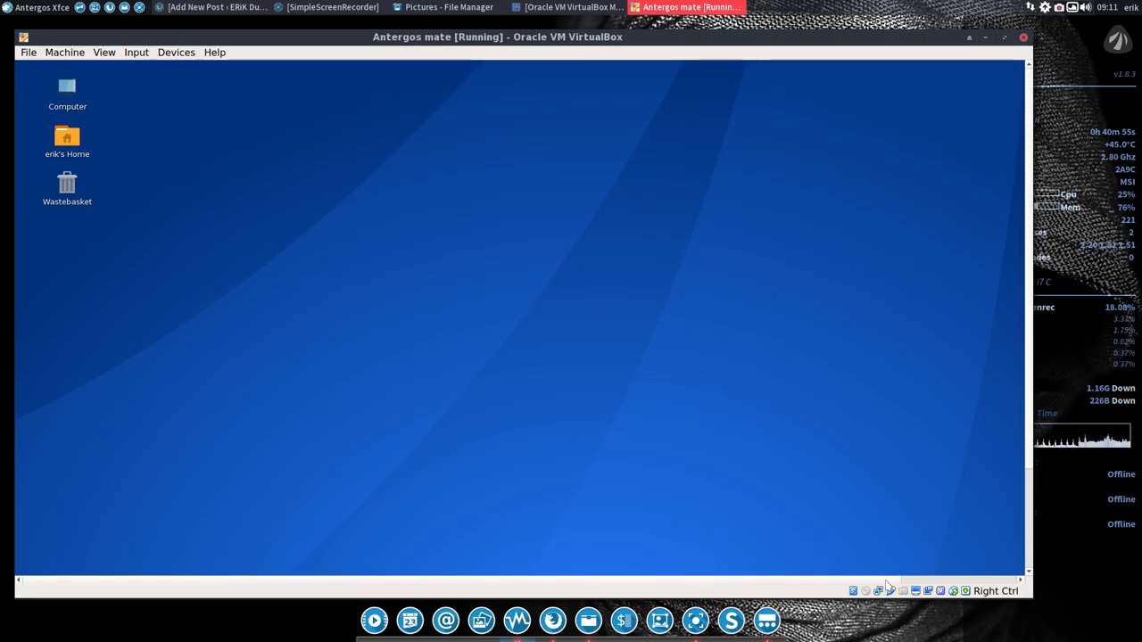
{"action": "mouse_move", "coordinate": [942, 415]}
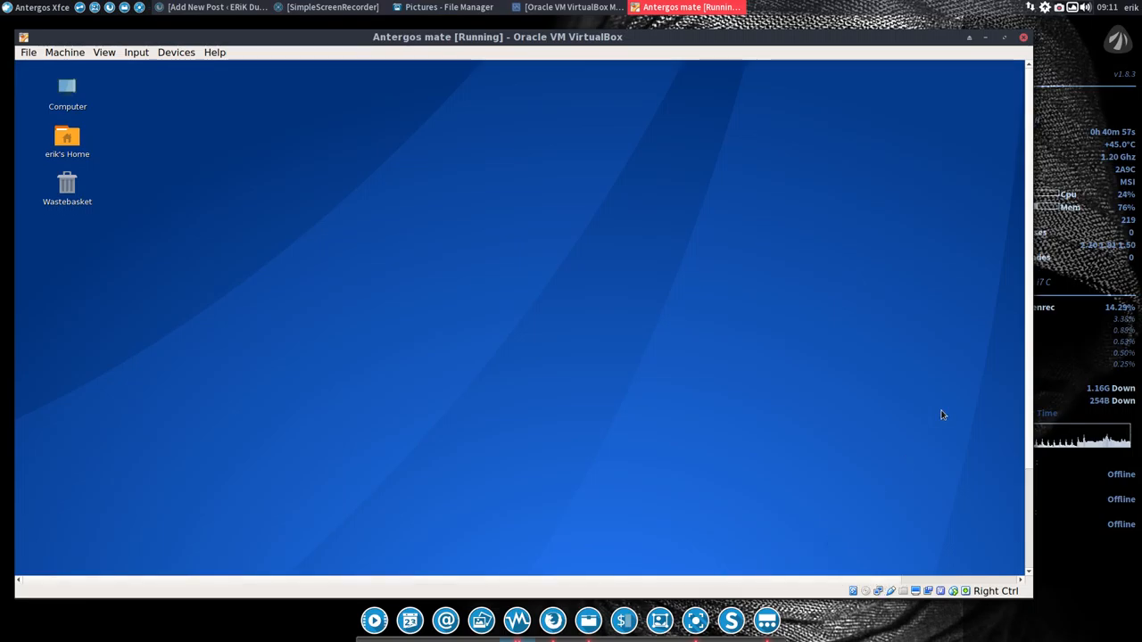